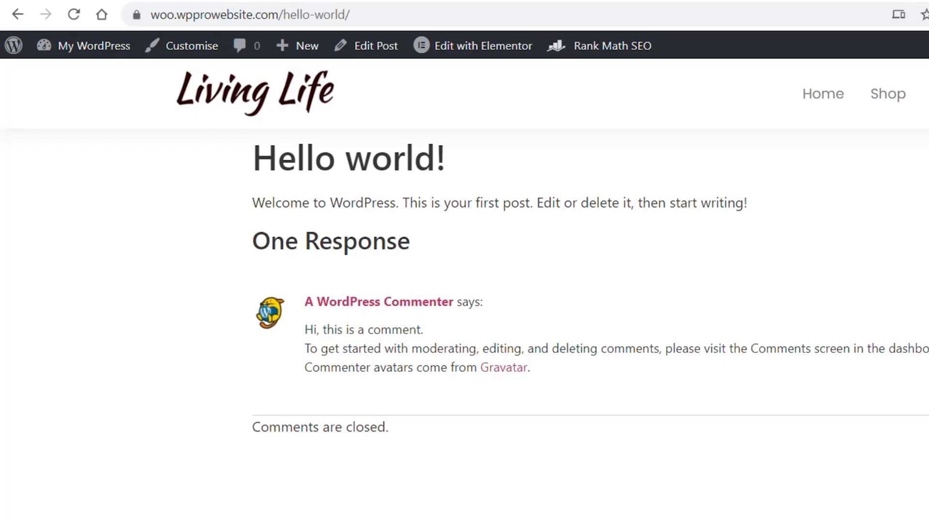
- Load the misspelled /helloworld/ address of the Hello world post in the browser
click(266, 15)
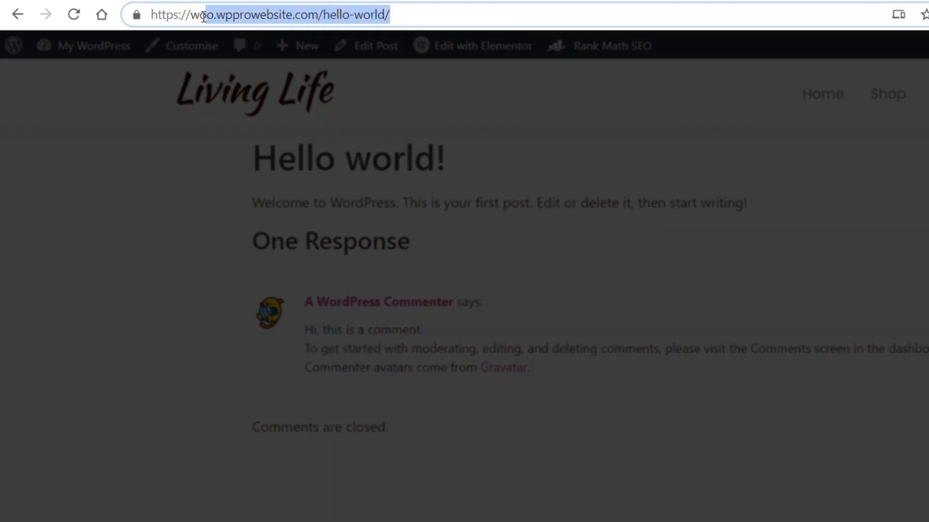
click(401, 15)
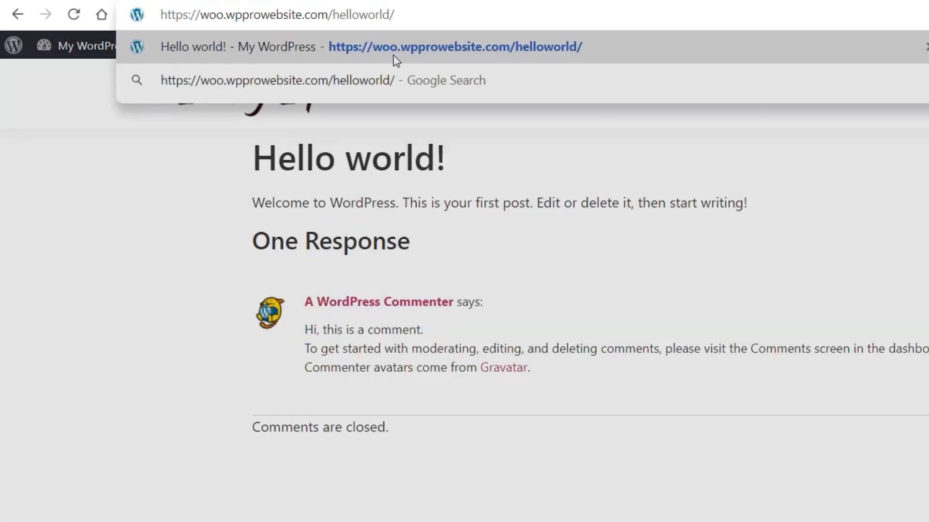
click(456, 46)
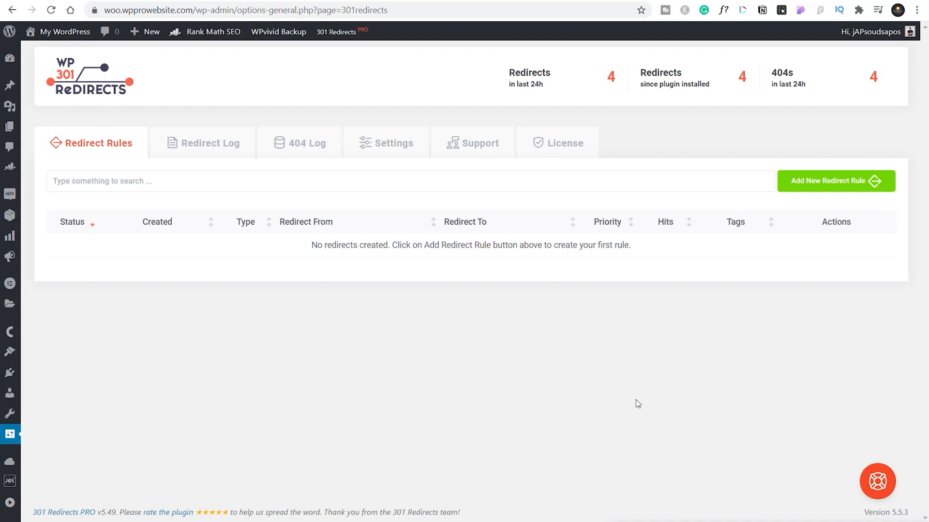
mouse_move(601, 393)
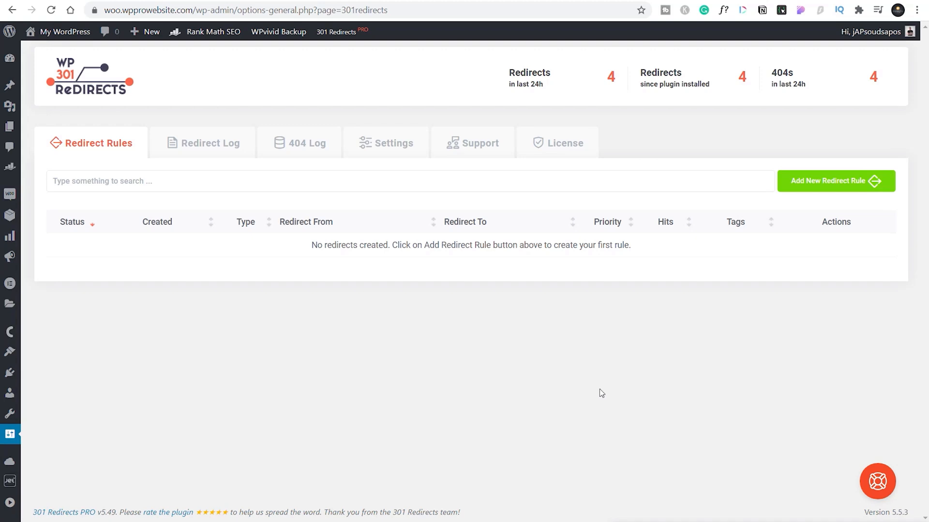
mouse_move(543, 379)
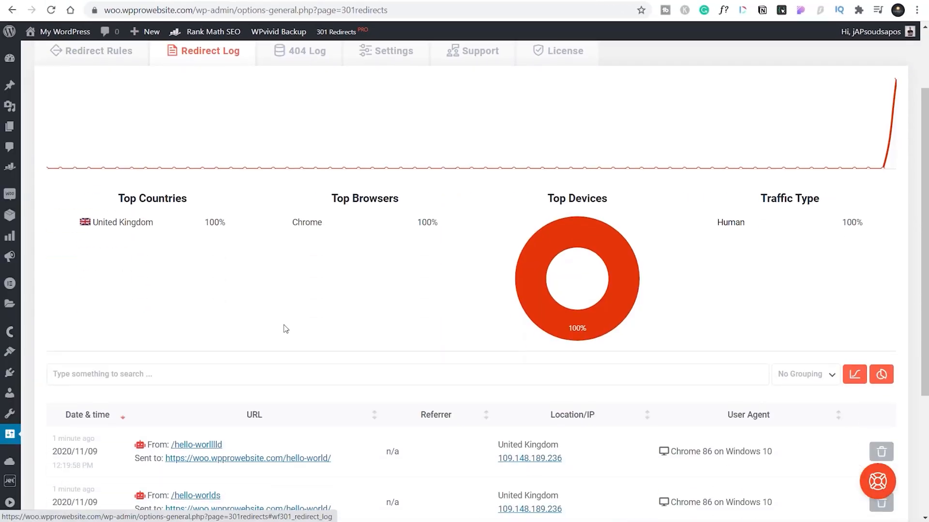
- Scroll the Redirect Log down to the entries for misspelled Hello world addresses
scroll(down, 3)
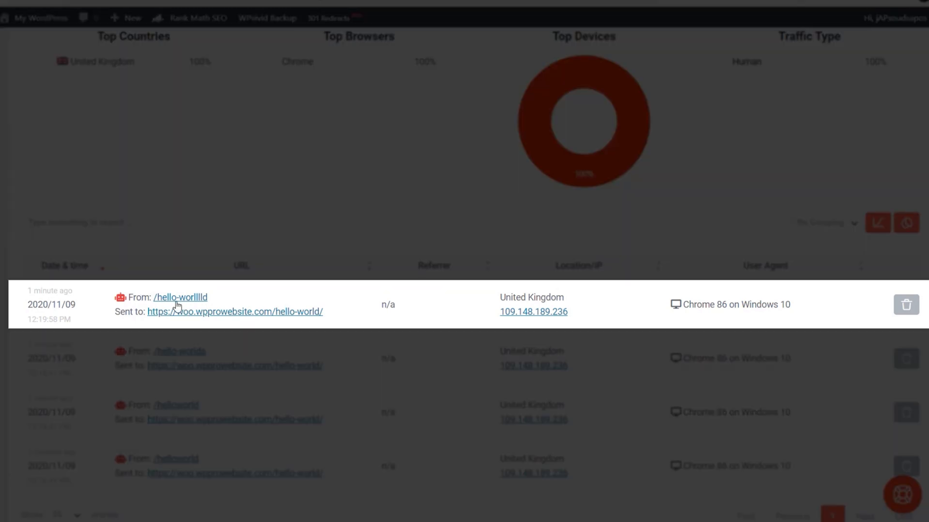
mouse_move(533, 312)
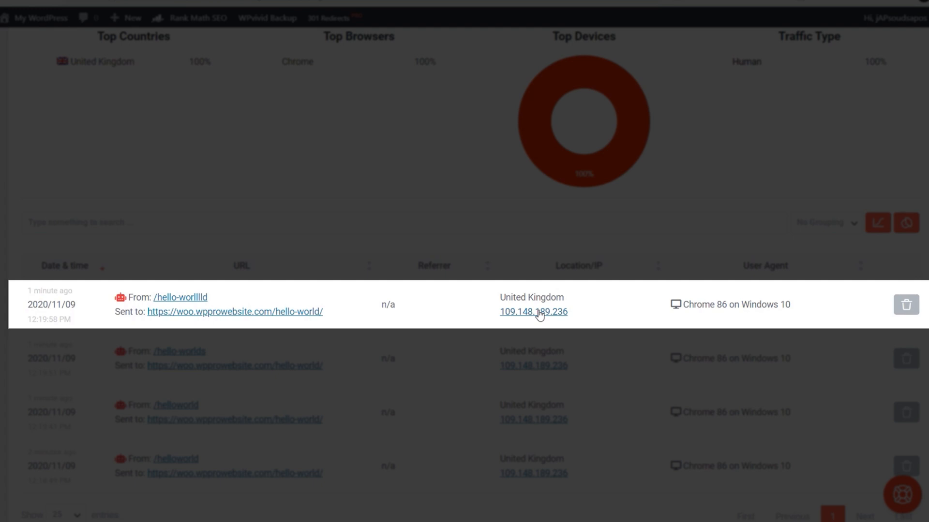
mouse_move(742, 316)
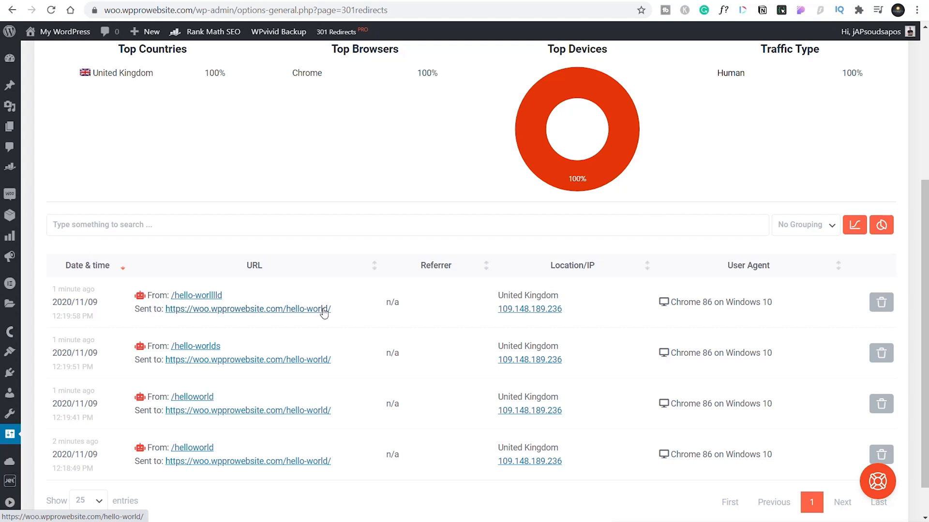
mouse_move(377, 335)
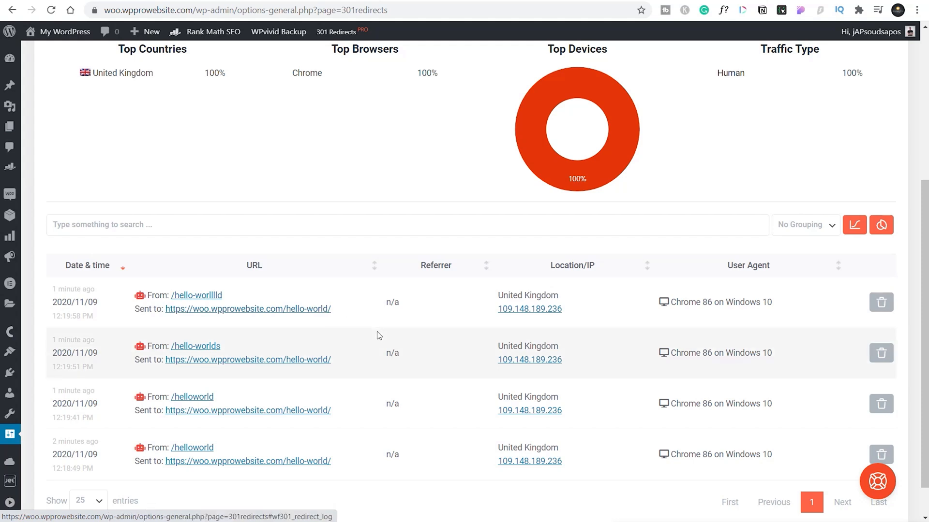
- Append '-today' to the post's Permalink URL slug, making it hello-world-today
scroll(down, 3)
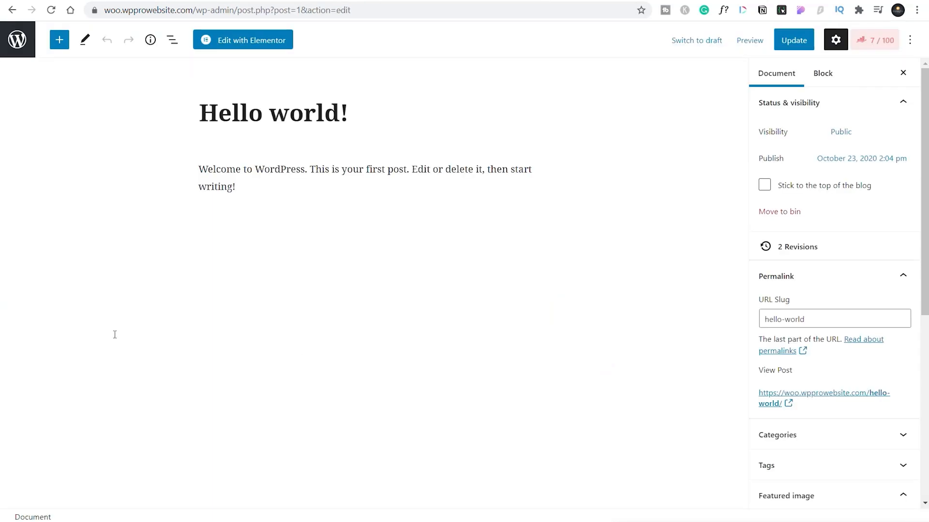
scroll(down, 3)
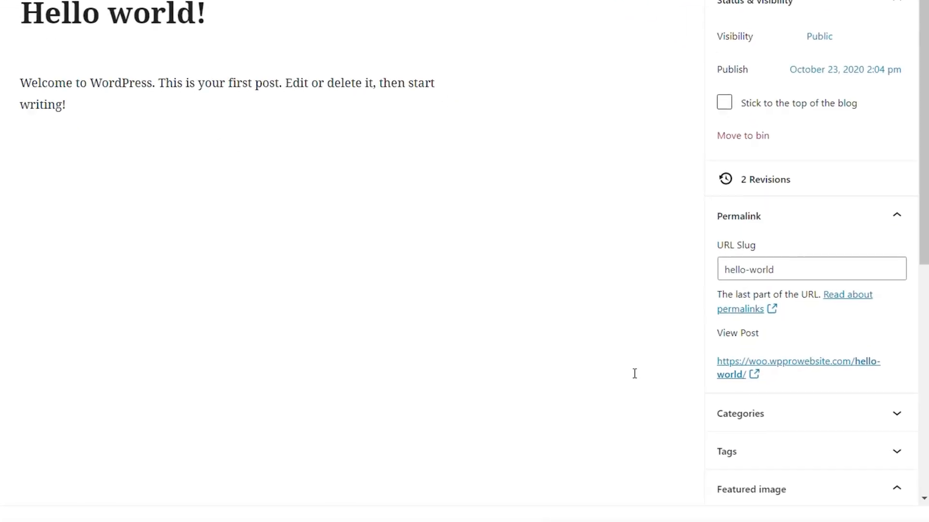
click(805, 268)
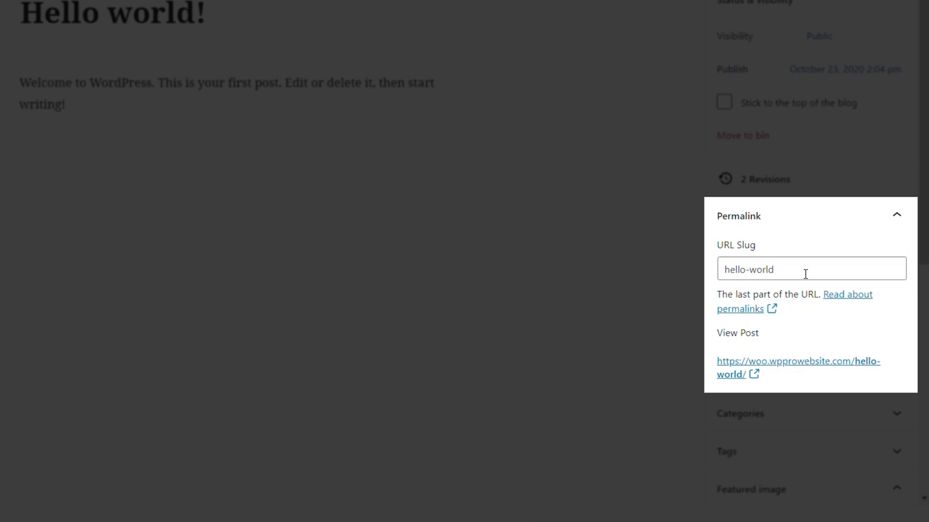
click(806, 268)
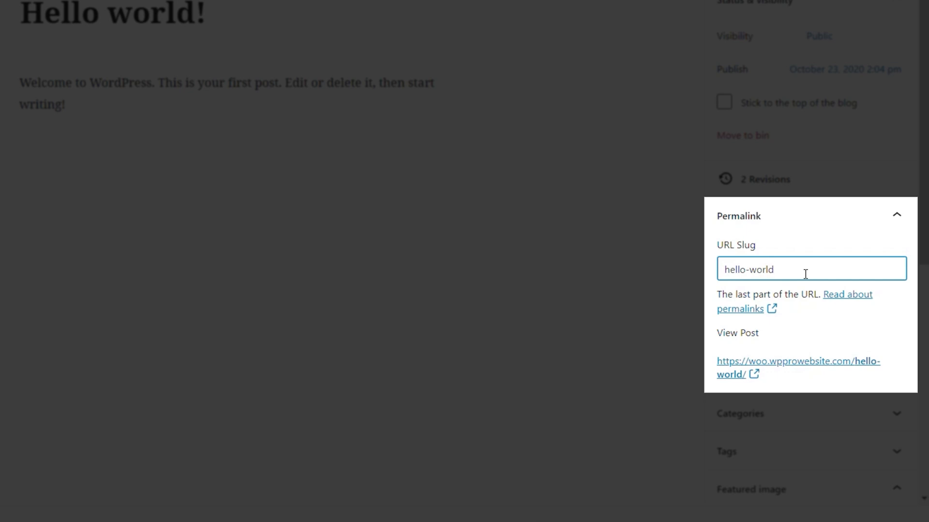
text(-)
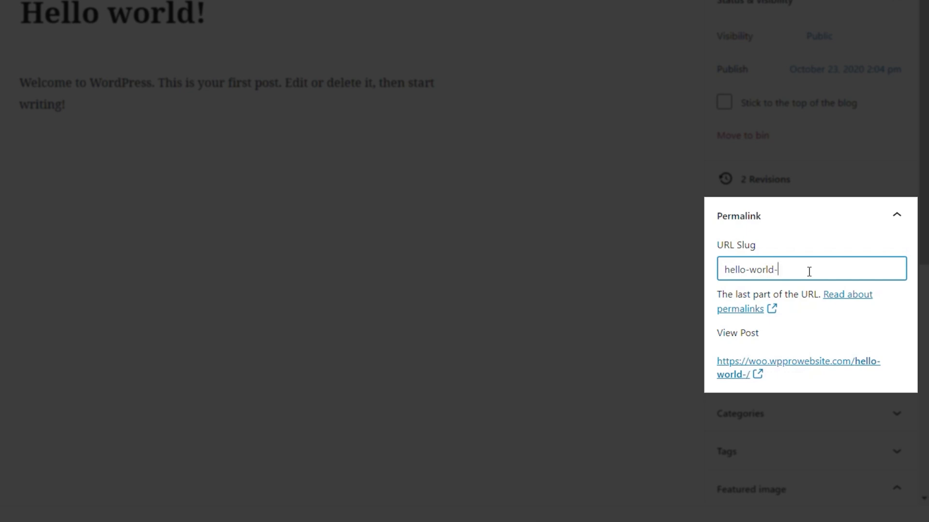
text(today)
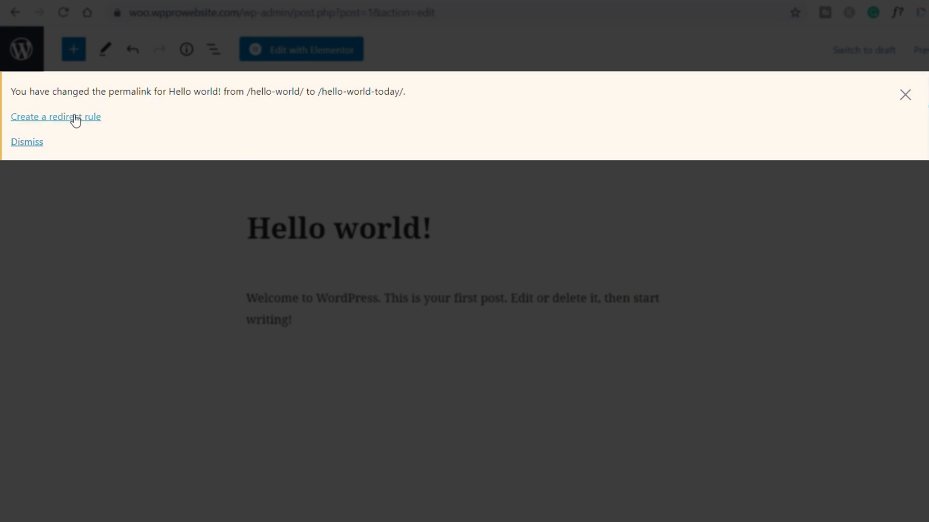
mouse_move(79, 122)
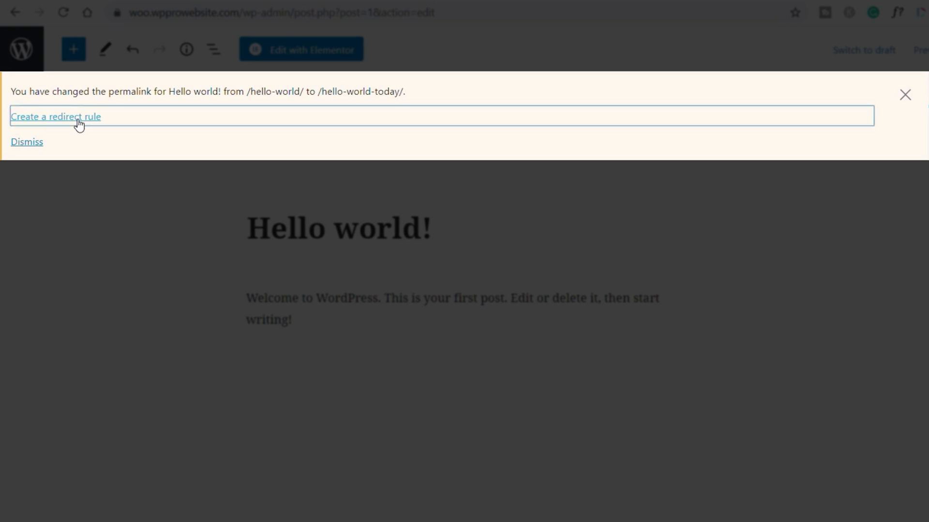
- Create the hello-world to hello-world-today redirect from the notice and open it for editing
click(55, 116)
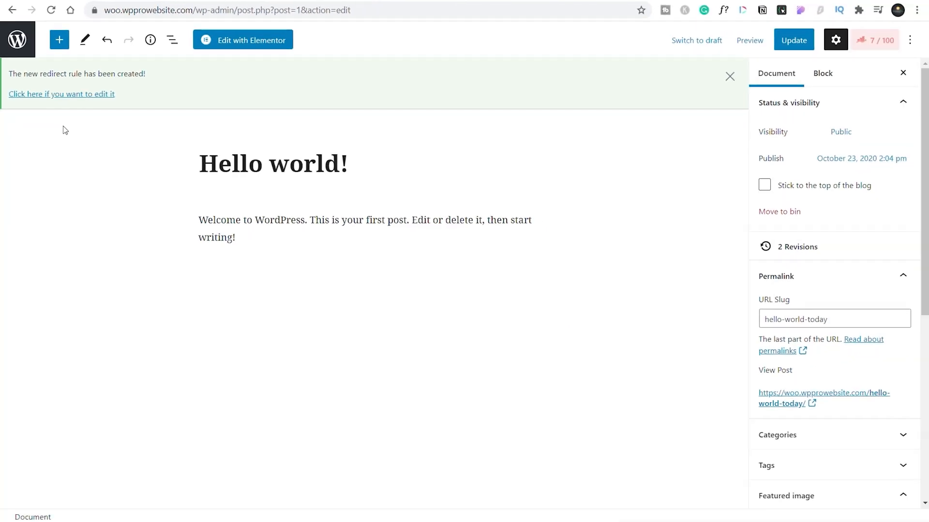
click(61, 94)
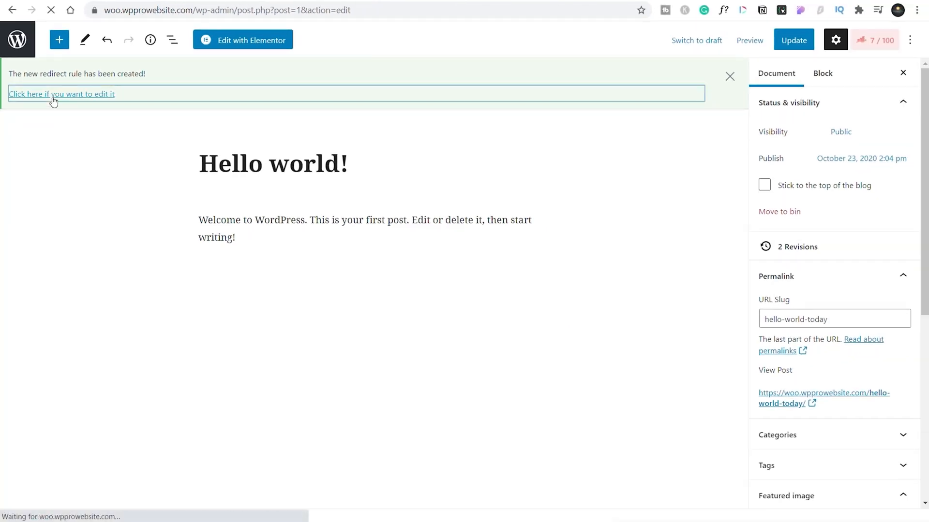
click(61, 93)
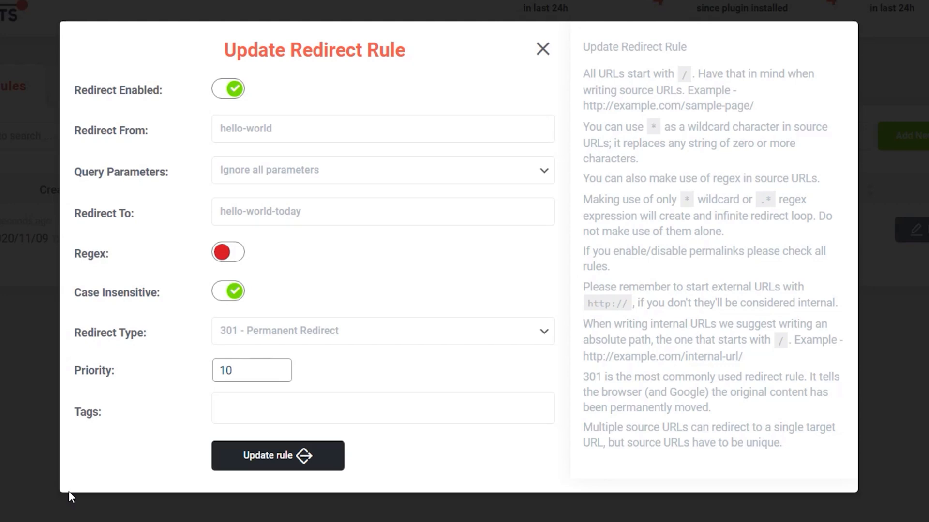
- Keep the rule's Redirect Type at 301 - Permanent Redirect and save it
click(383, 129)
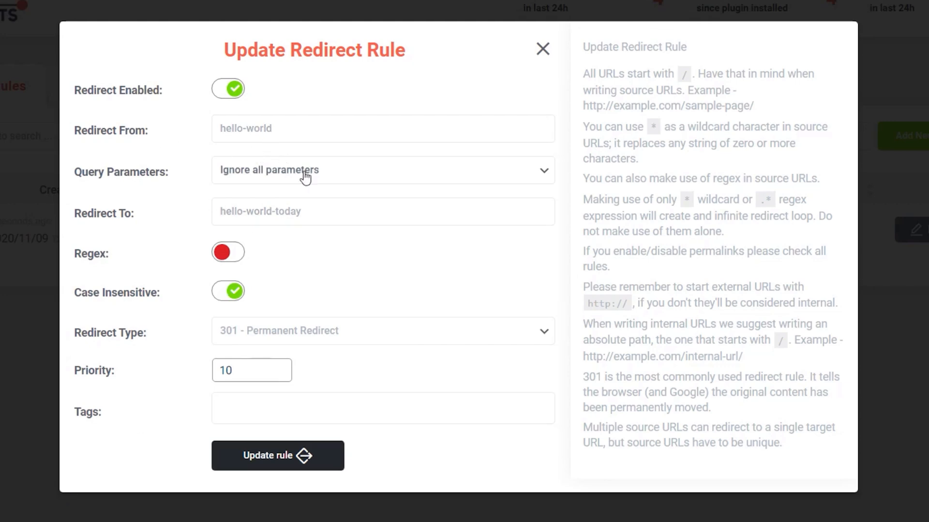
click(382, 169)
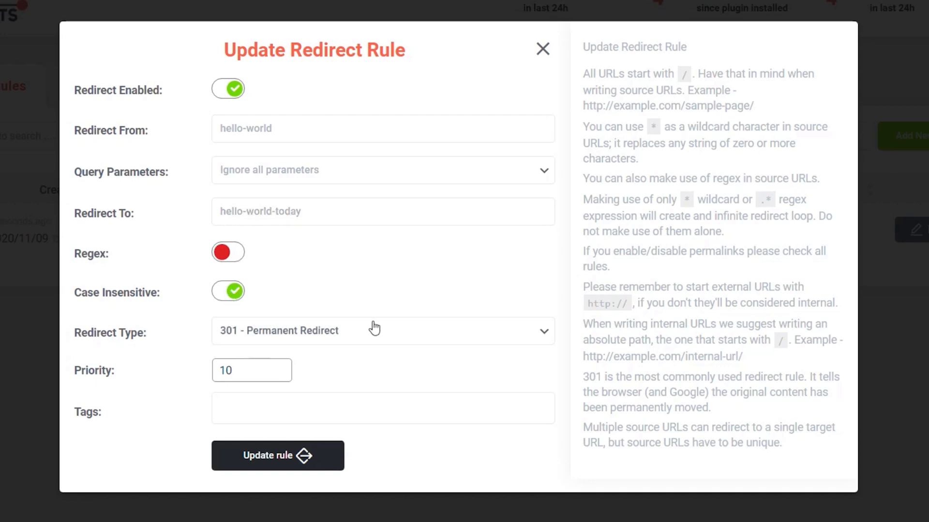
click(382, 330)
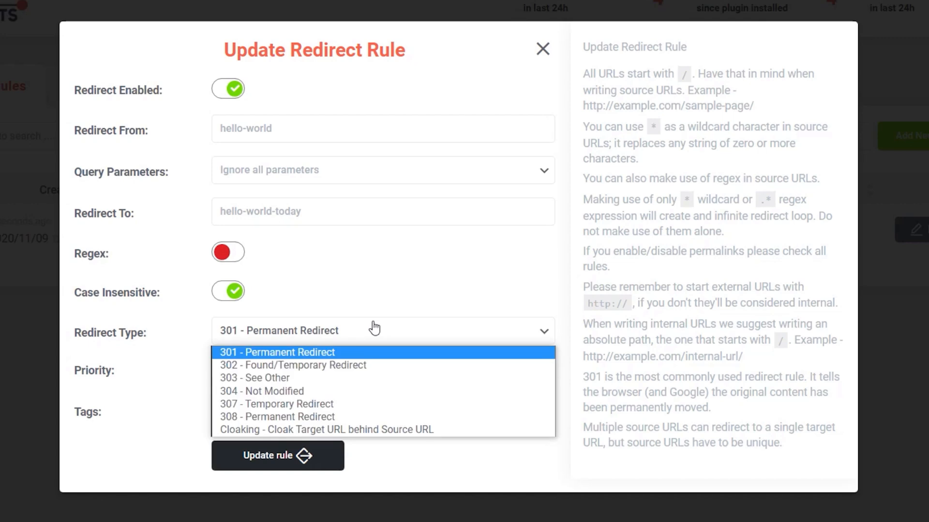
mouse_move(390, 282)
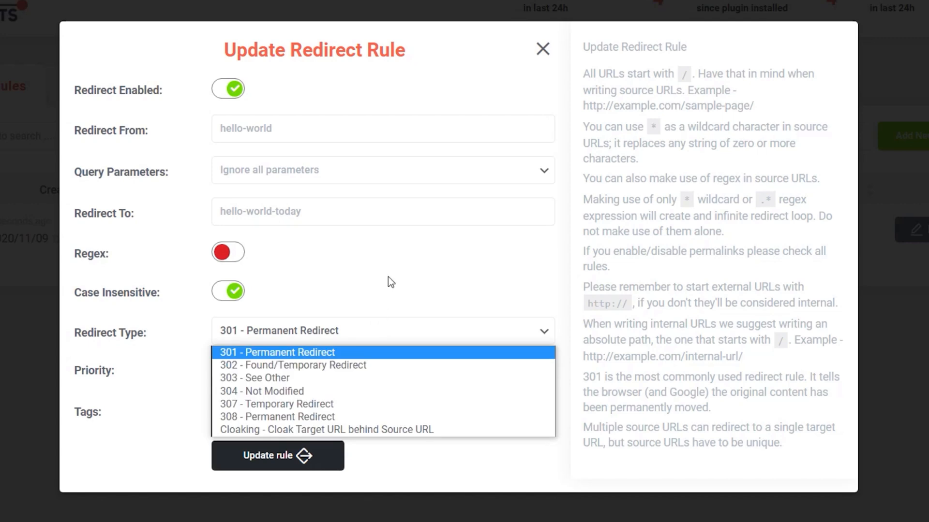
click(277, 352)
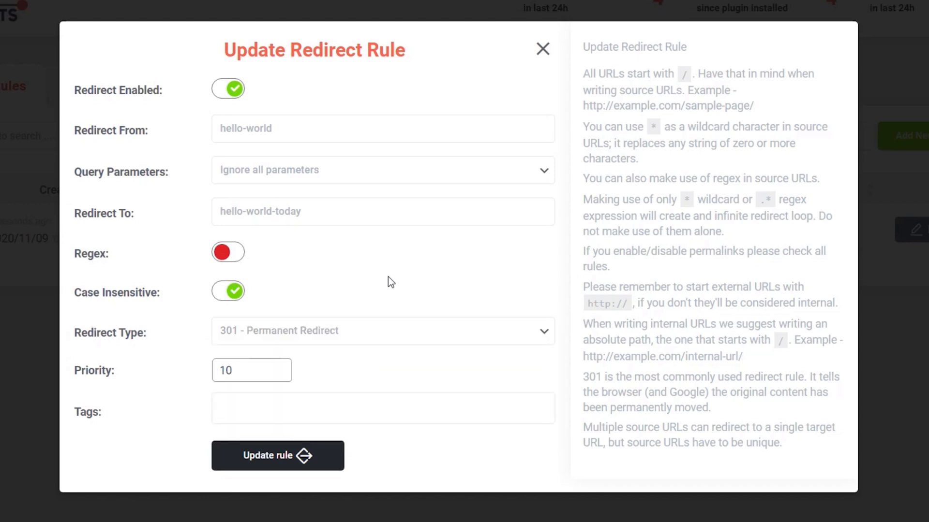
mouse_move(240, 438)
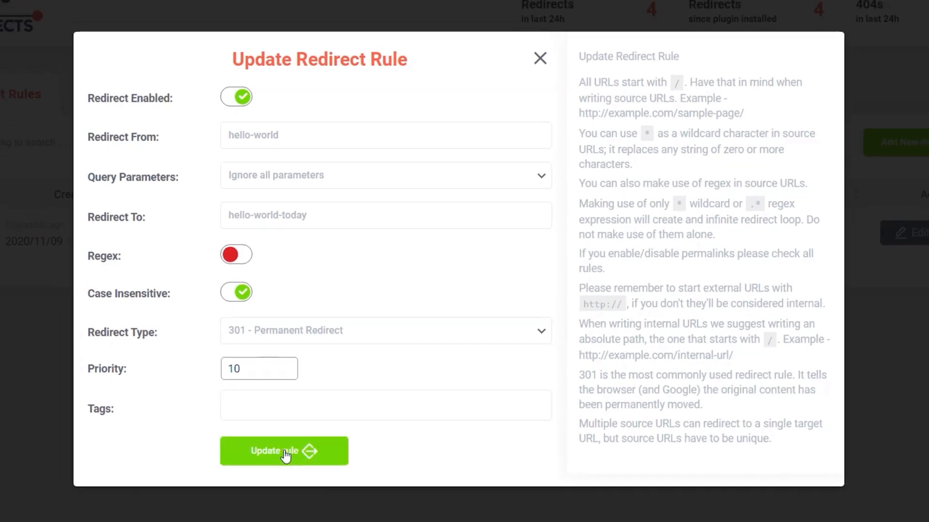
click(283, 451)
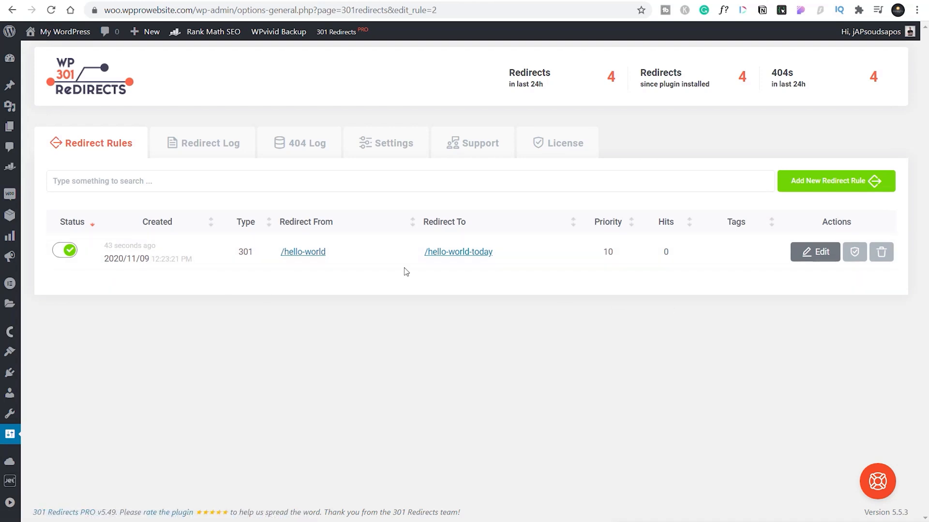
mouse_move(163, 255)
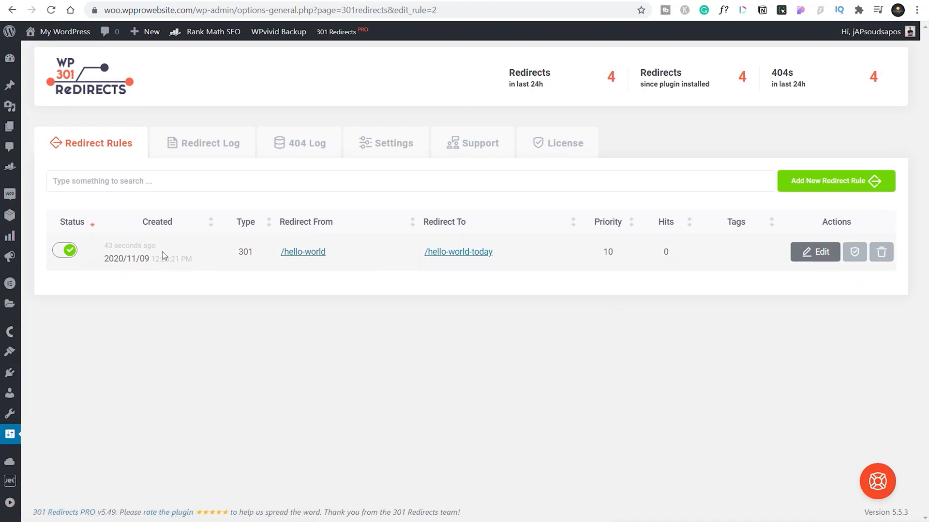
mouse_move(65, 250)
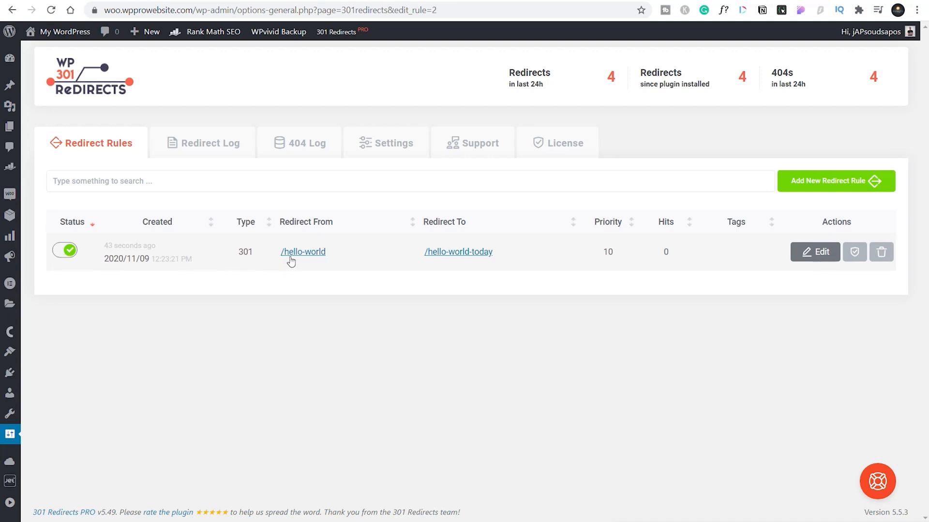
mouse_move(458, 252)
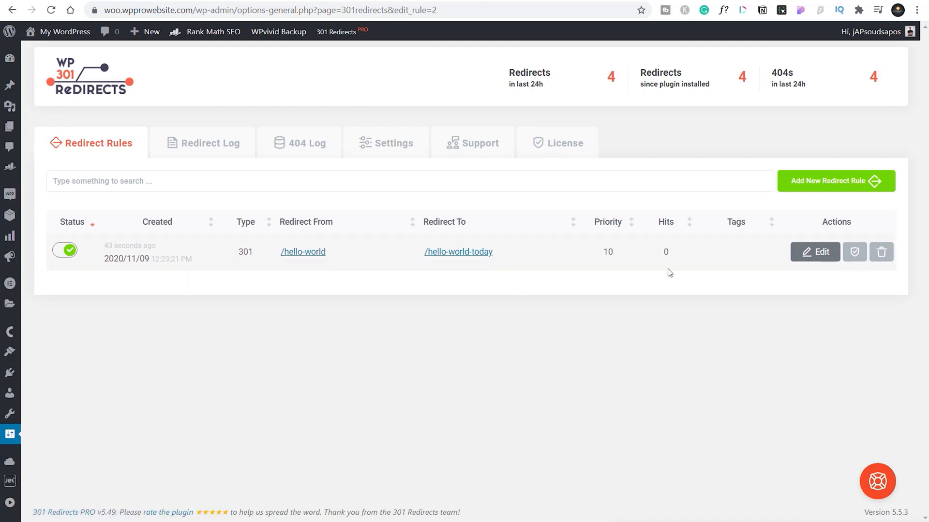
mouse_move(721, 240)
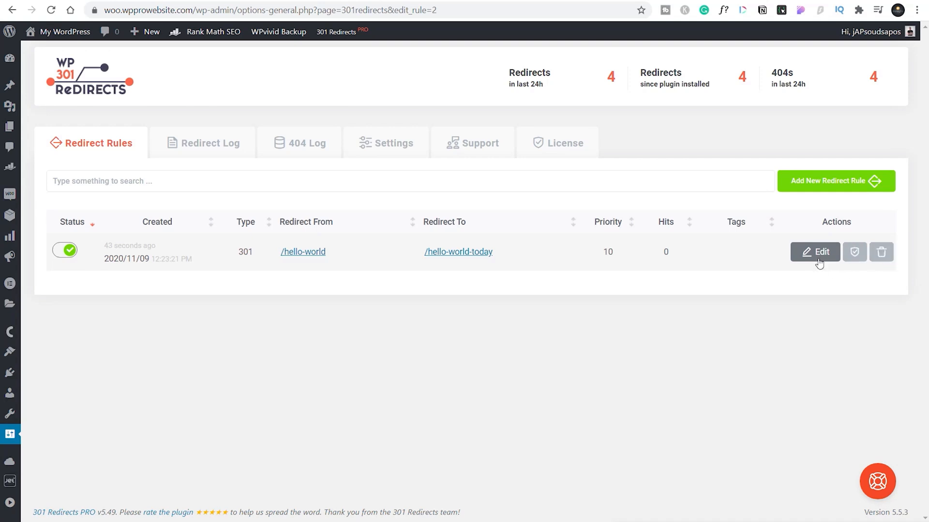
click(815, 251)
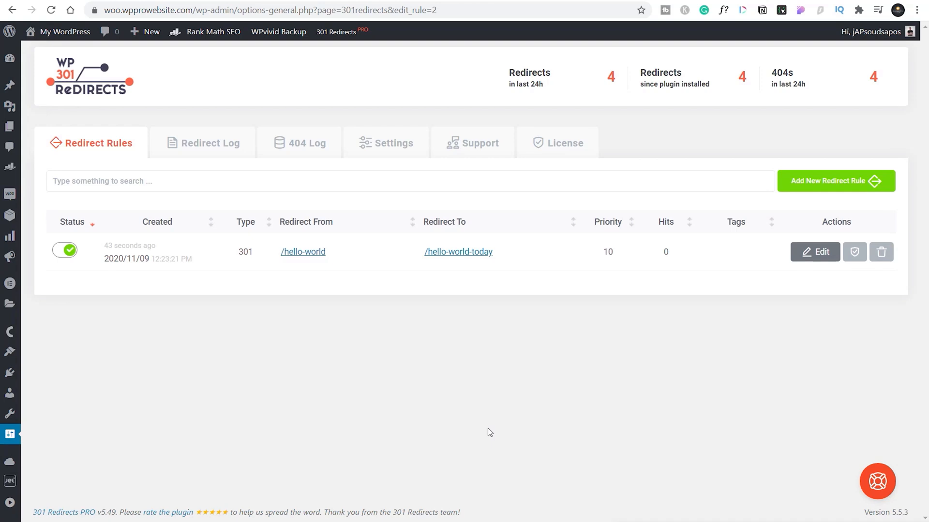
mouse_move(420, 429)
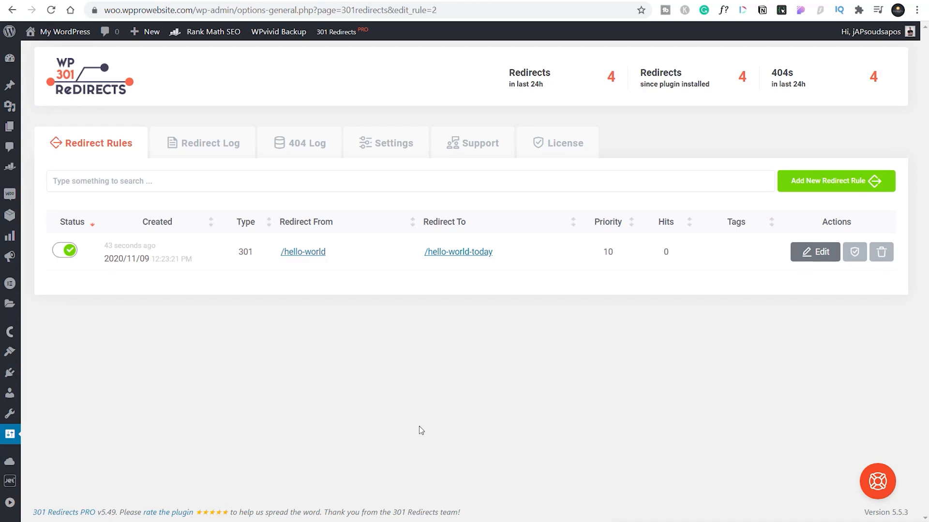
mouse_move(395, 428)
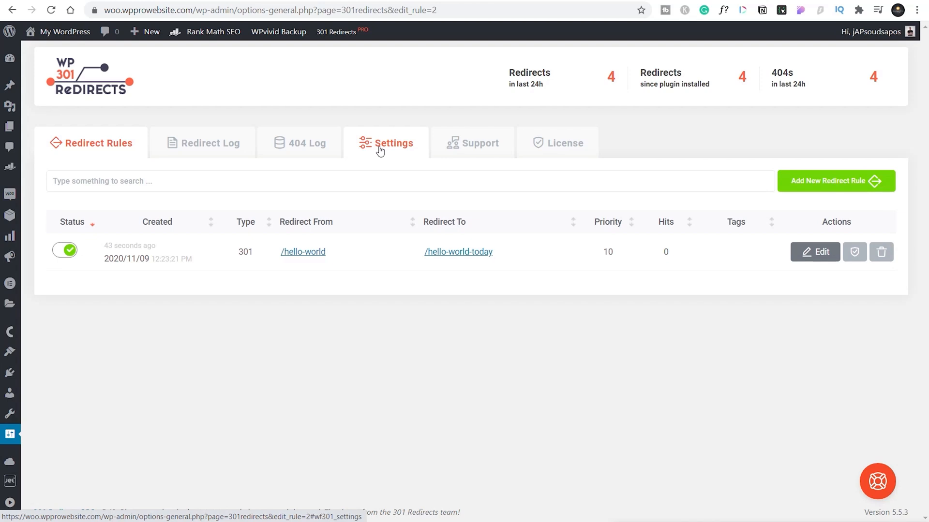
- Open General settings and review Autoredirect 404 and 60-day log retention options
click(385, 142)
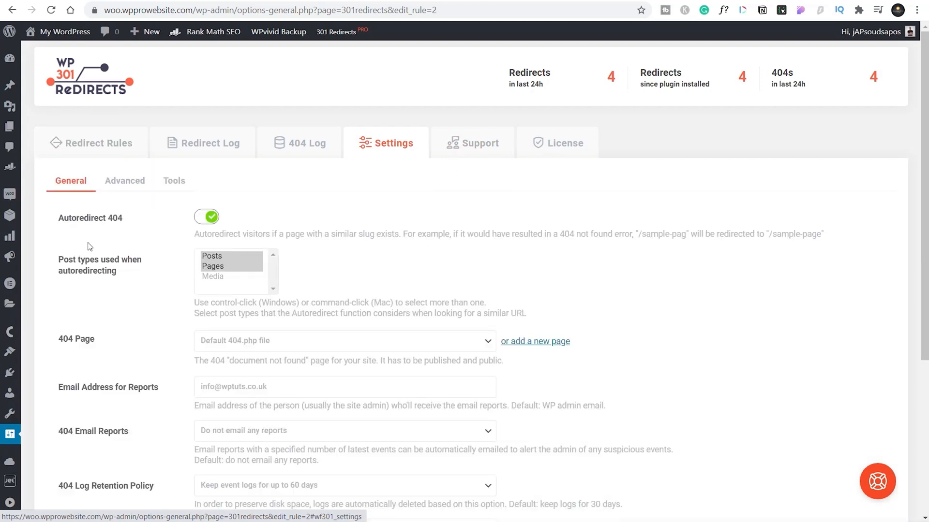
mouse_move(101, 229)
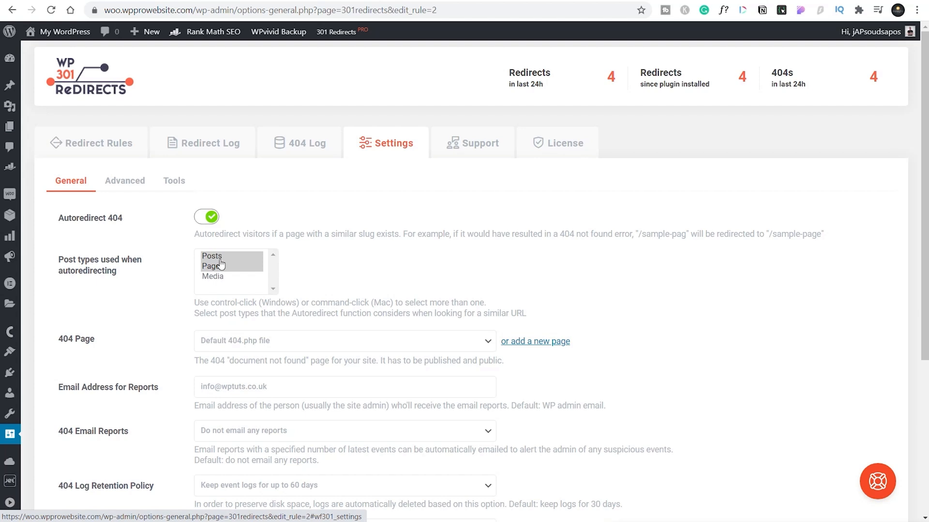
scroll(down, 3)
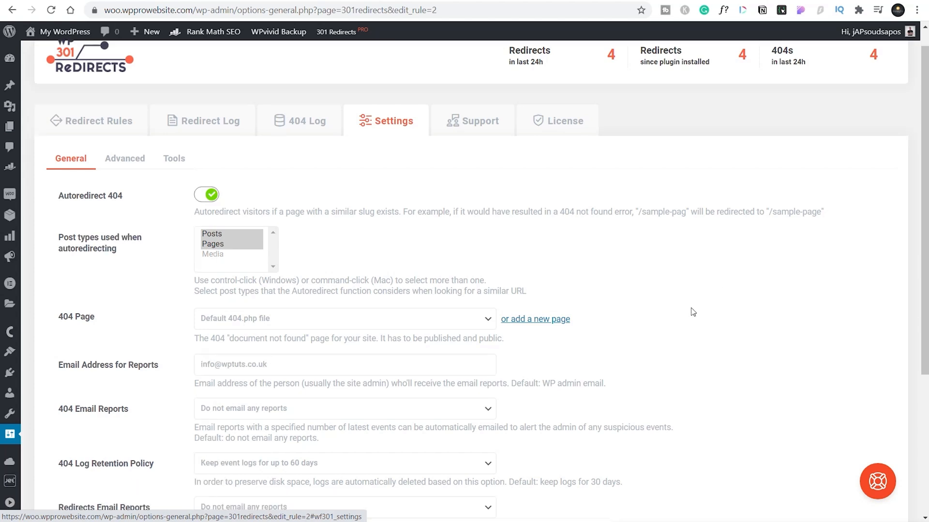
scroll(down, 3)
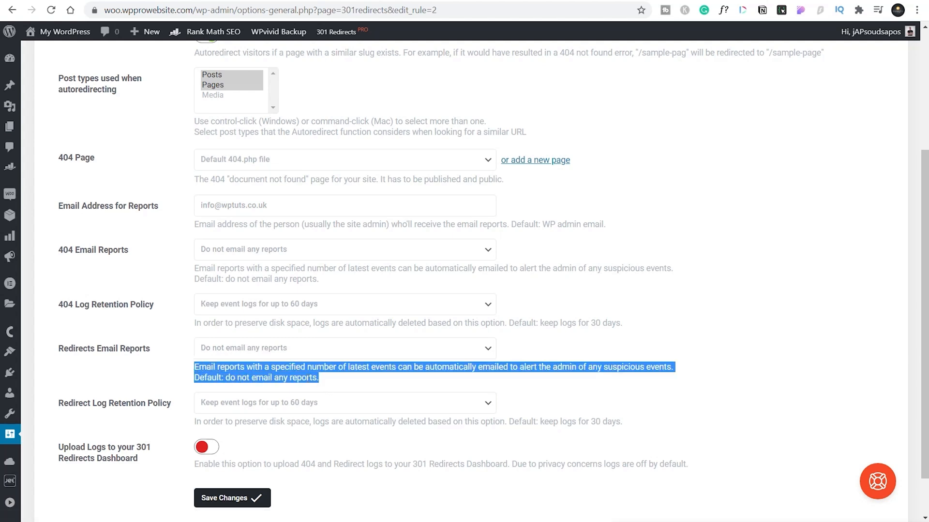
click(157, 282)
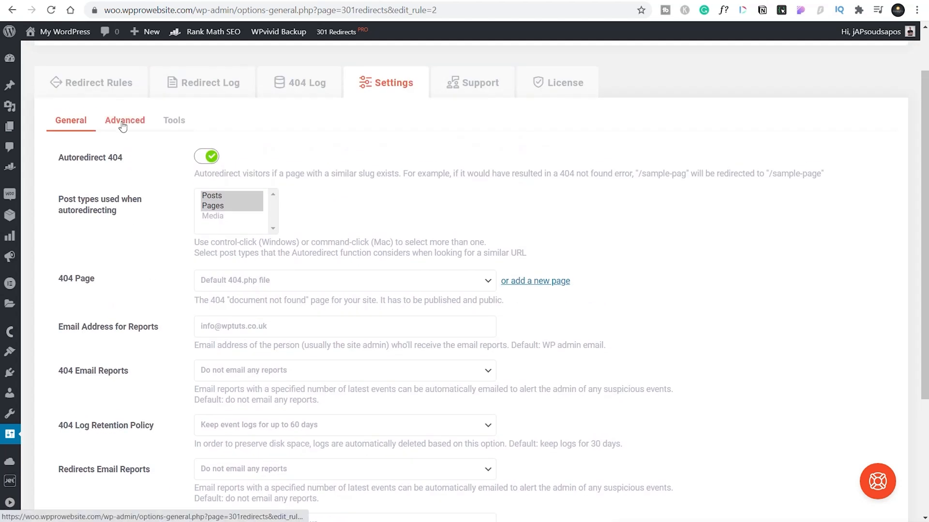
- Turn on 'Delete all tables and options when plugin is deleted' under Advanced settings
click(124, 121)
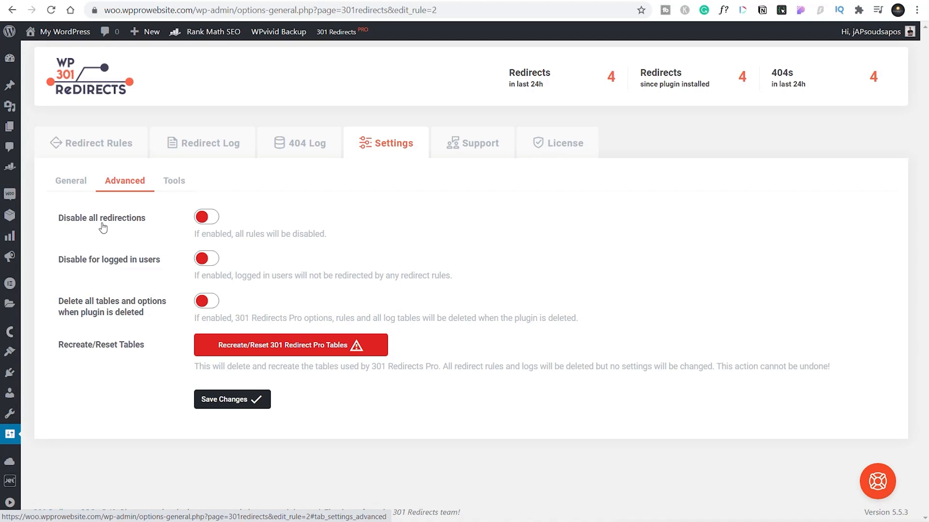
mouse_move(114, 266)
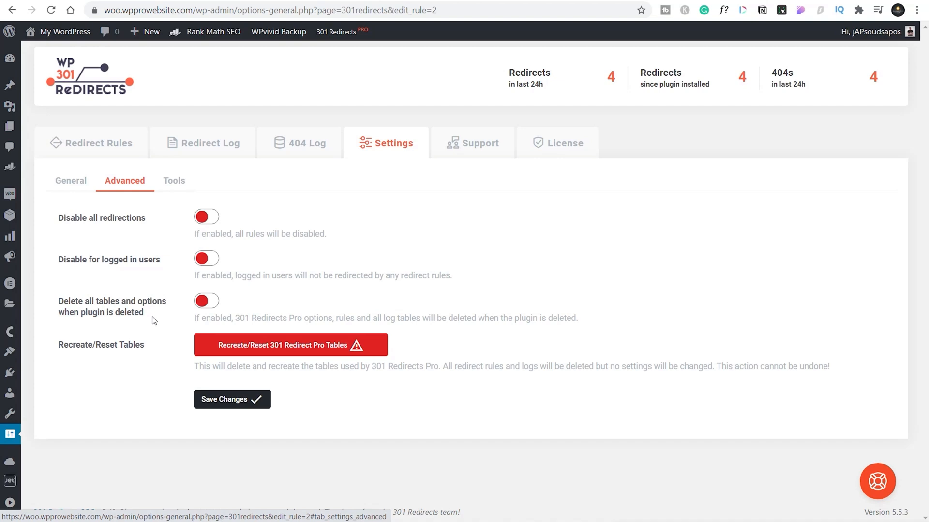
click(206, 301)
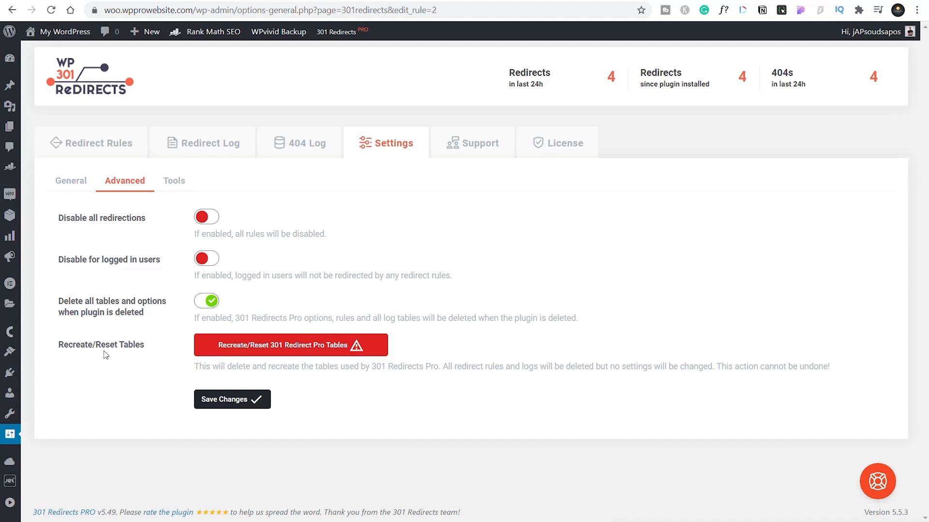
mouse_move(130, 431)
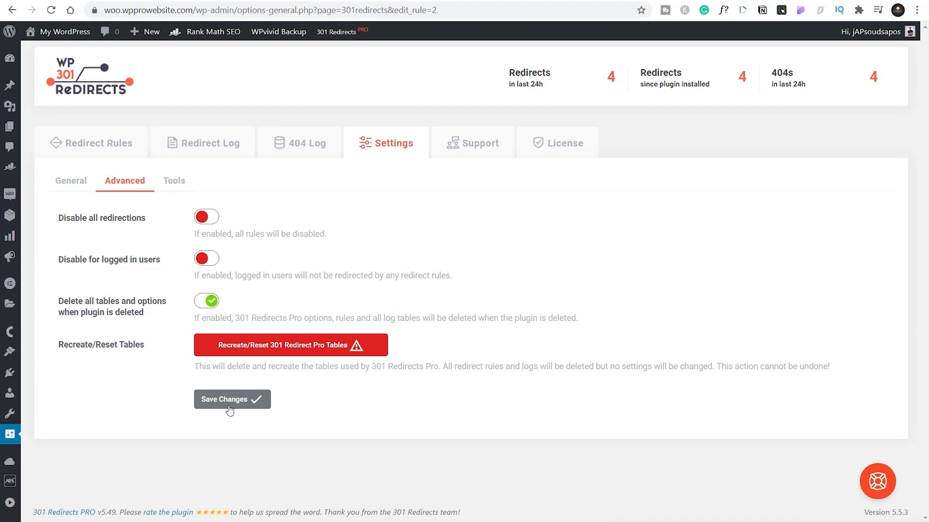
- Save the Advanced settings, then view the Tools import and export options
click(232, 399)
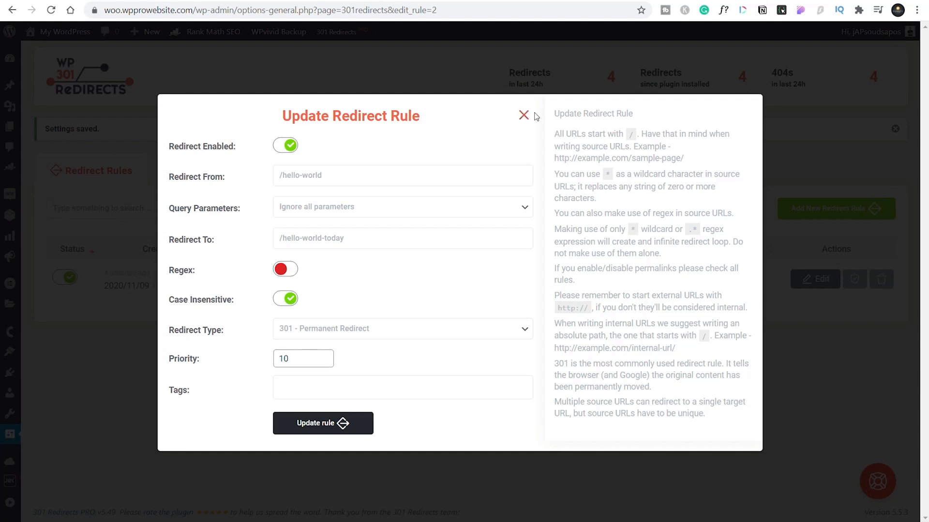
click(523, 115)
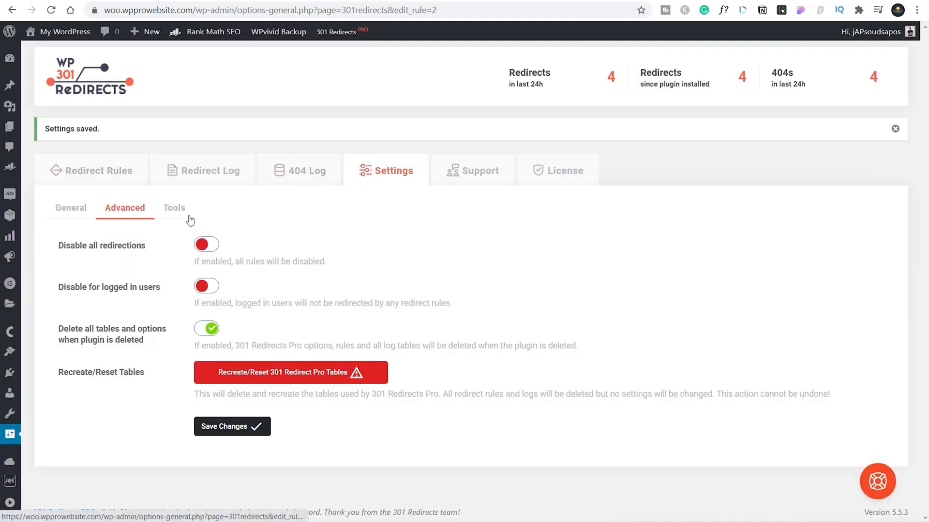
click(174, 208)
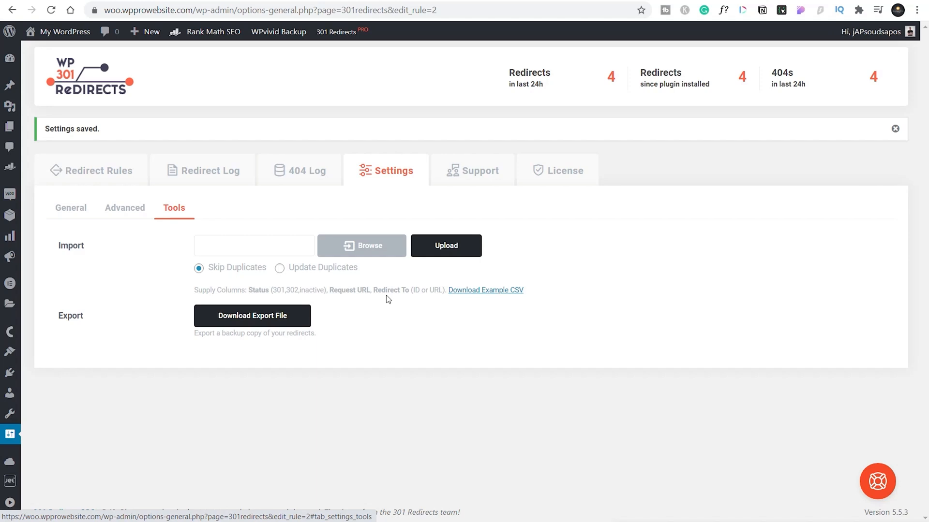
mouse_move(232, 351)
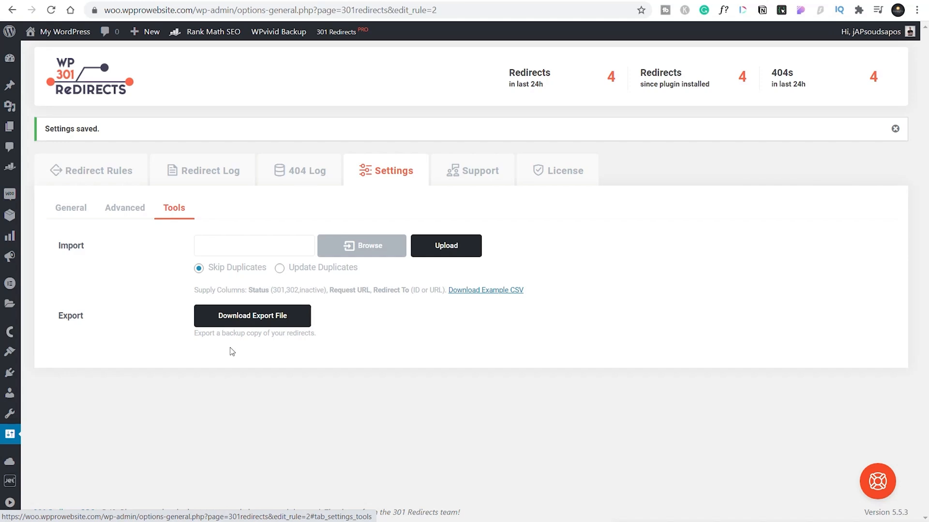
mouse_move(342, 395)
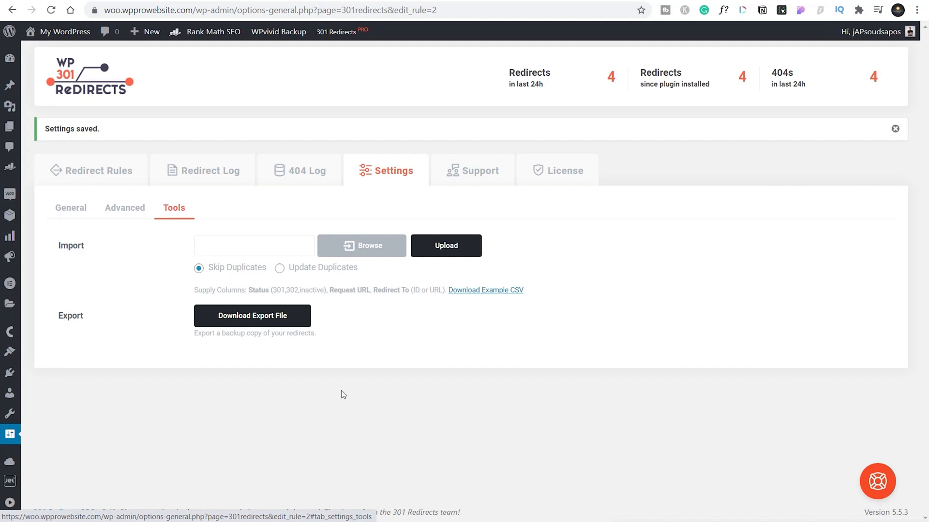
- Go back to the Redirect Rules table showing the hello-world 301 rule
click(92, 171)
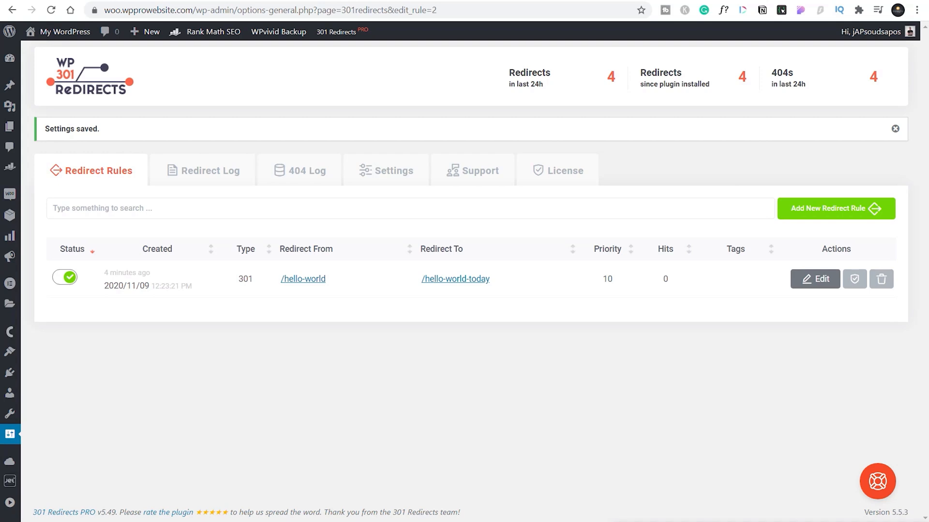
click(834, 208)
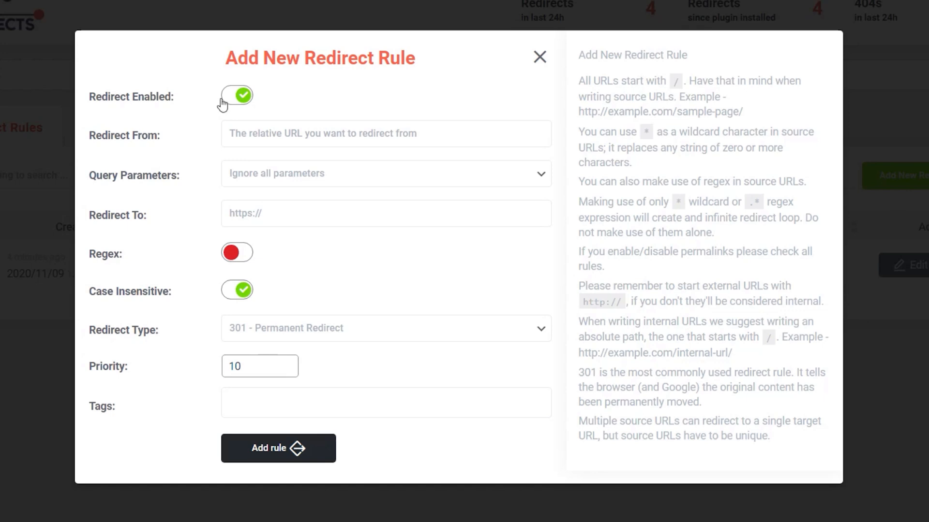
click(385, 133)
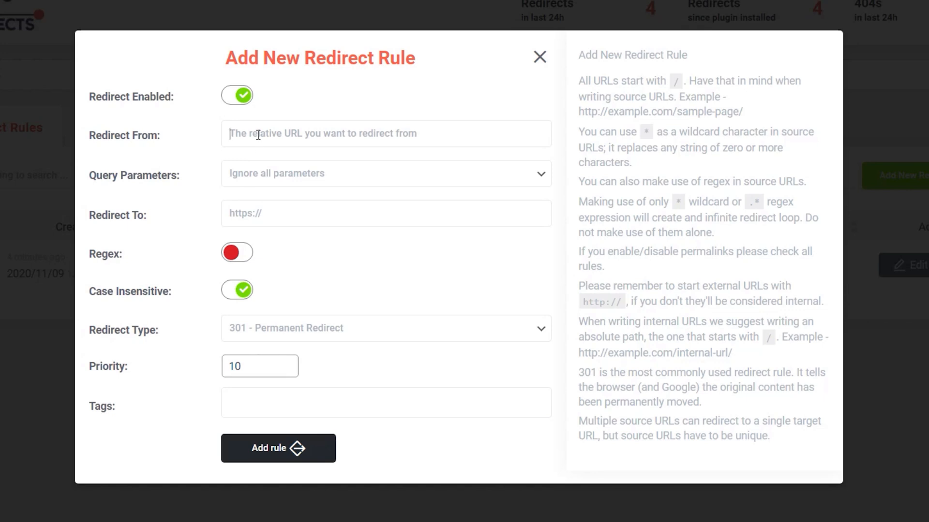
text(/affiliate/(?'url'.*))
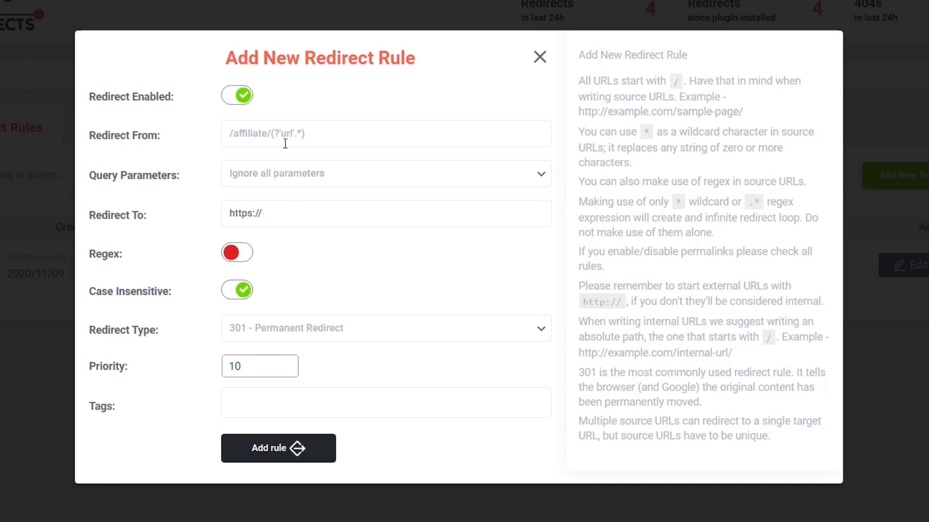
double_click(287, 132)
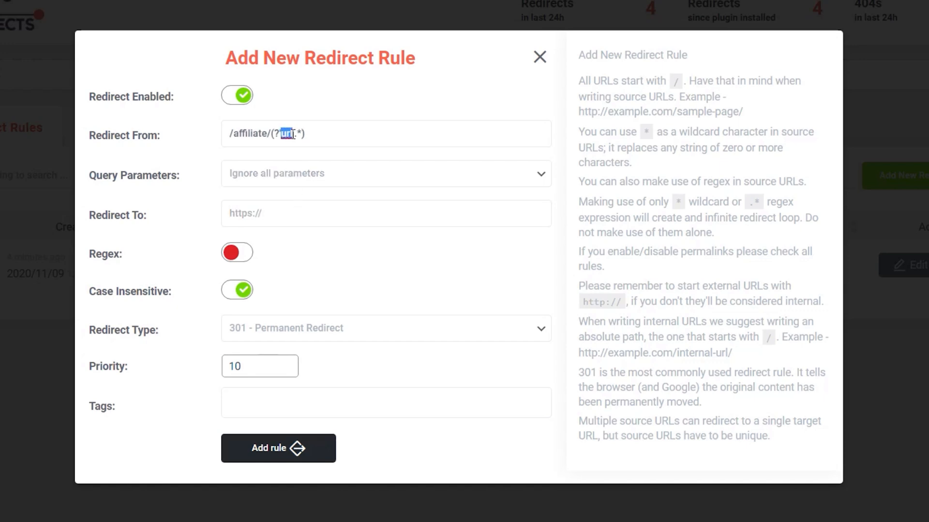
click(386, 213)
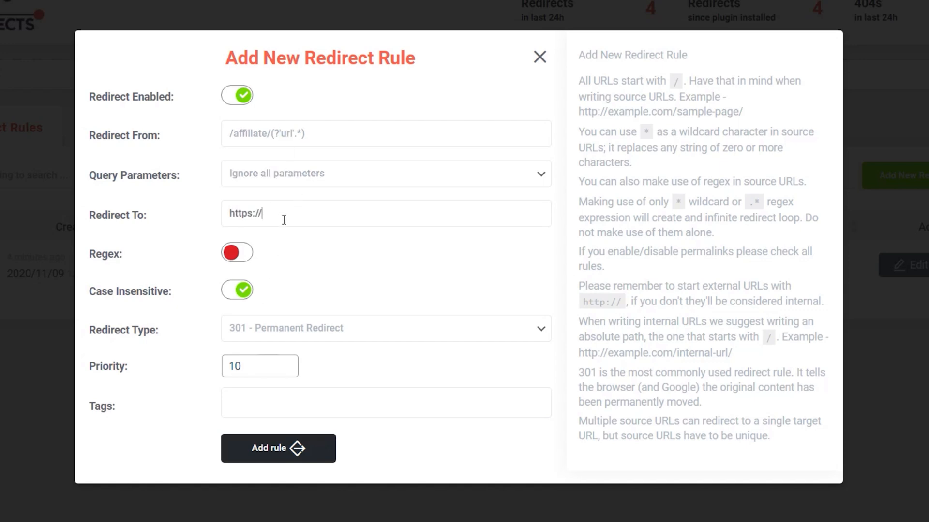
text([url])
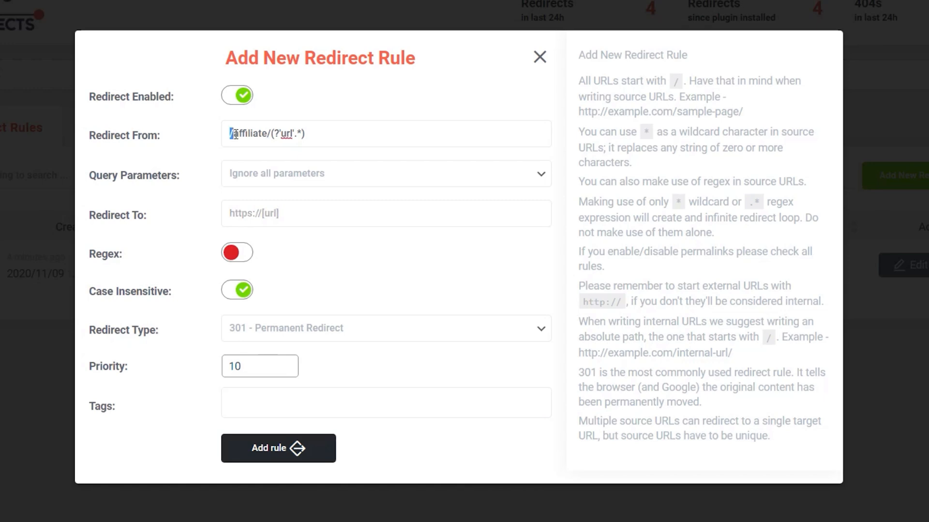
double_click(249, 134)
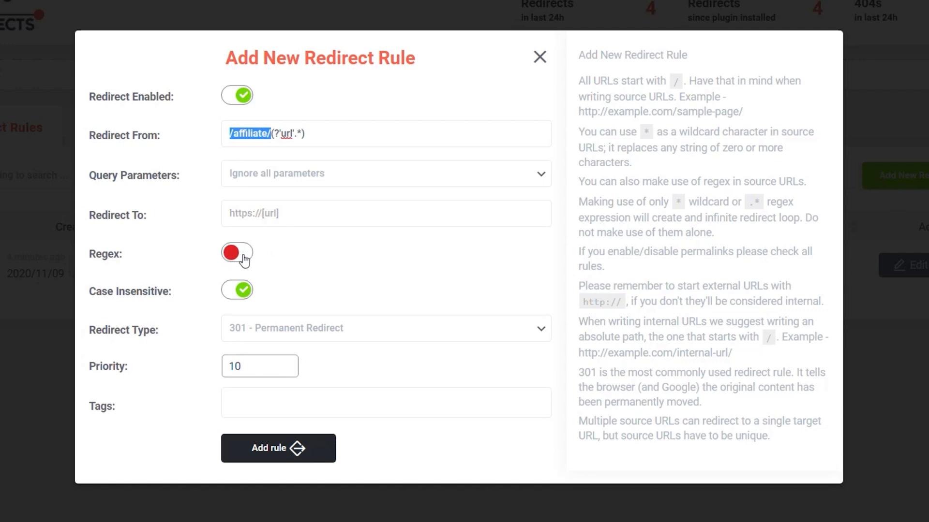
mouse_move(248, 258)
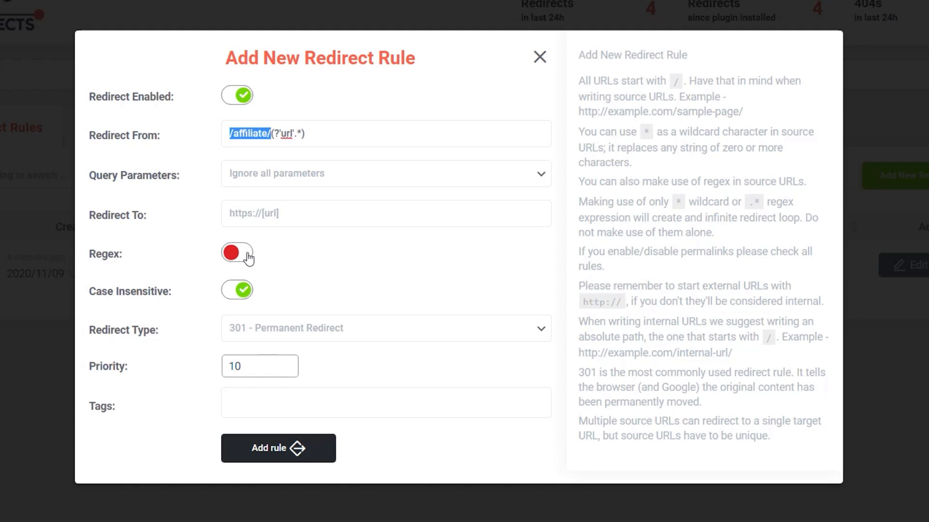
- Enable Regex, tag the rule Affiliate Redirect, and add it
click(236, 253)
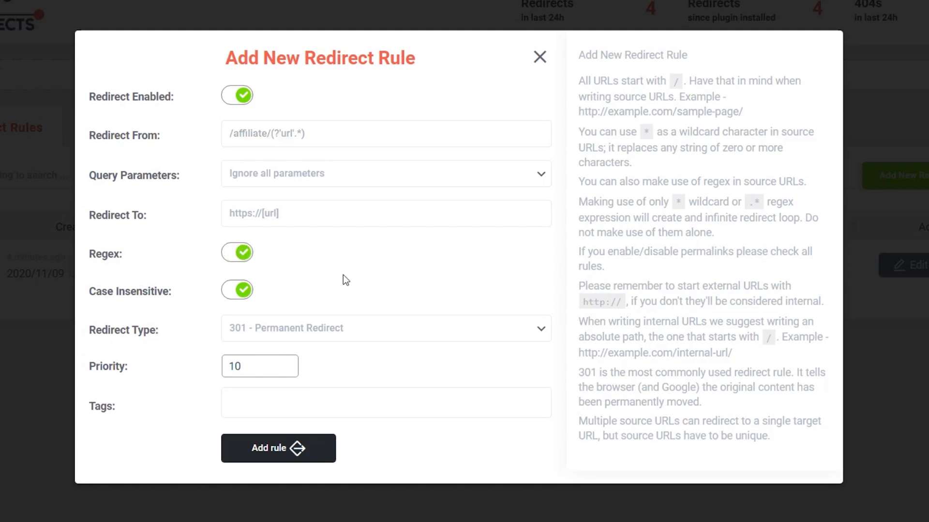
mouse_move(281, 290)
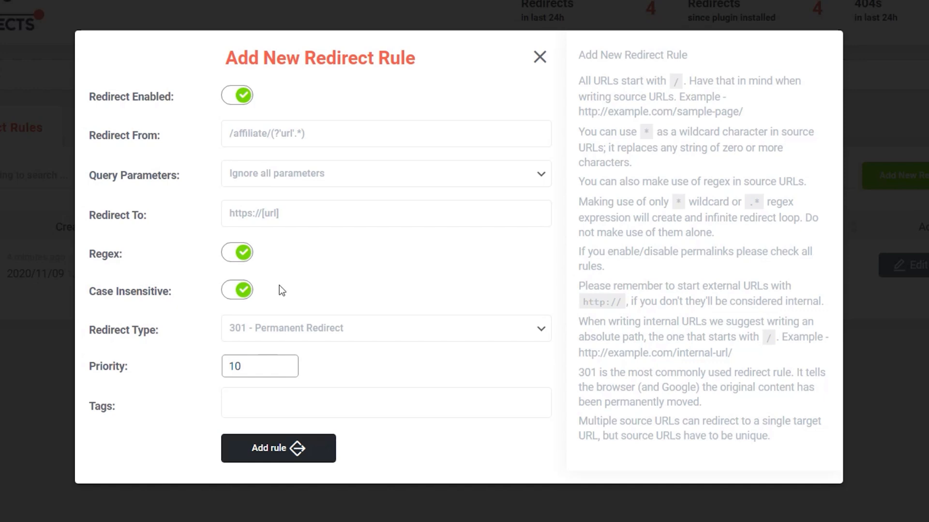
click(385, 402)
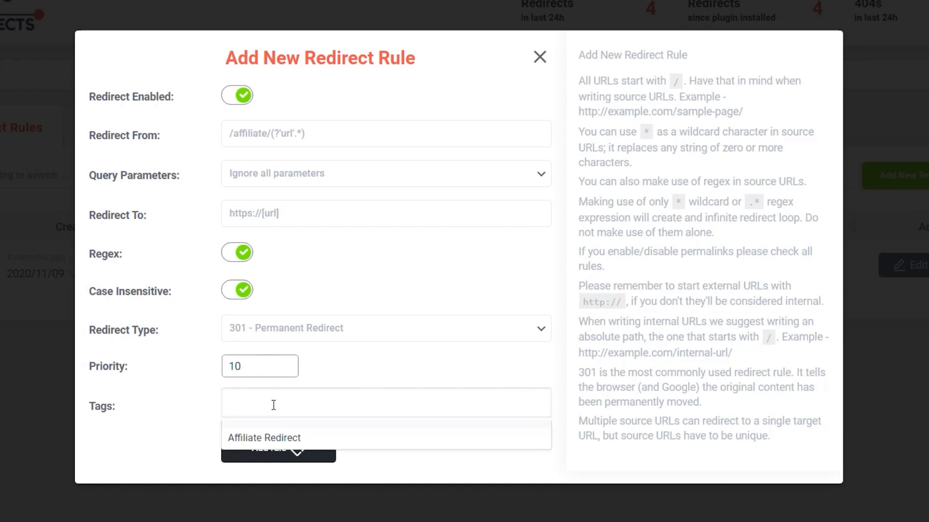
click(263, 438)
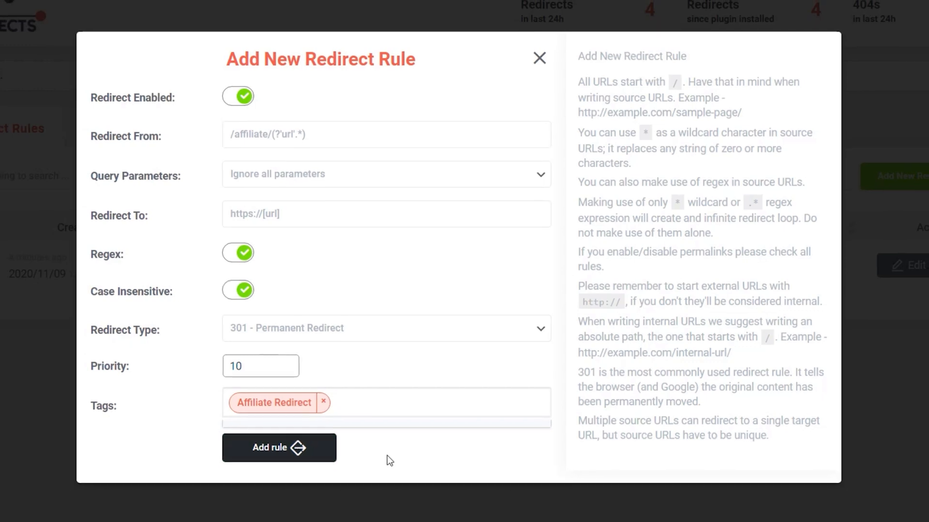
click(279, 446)
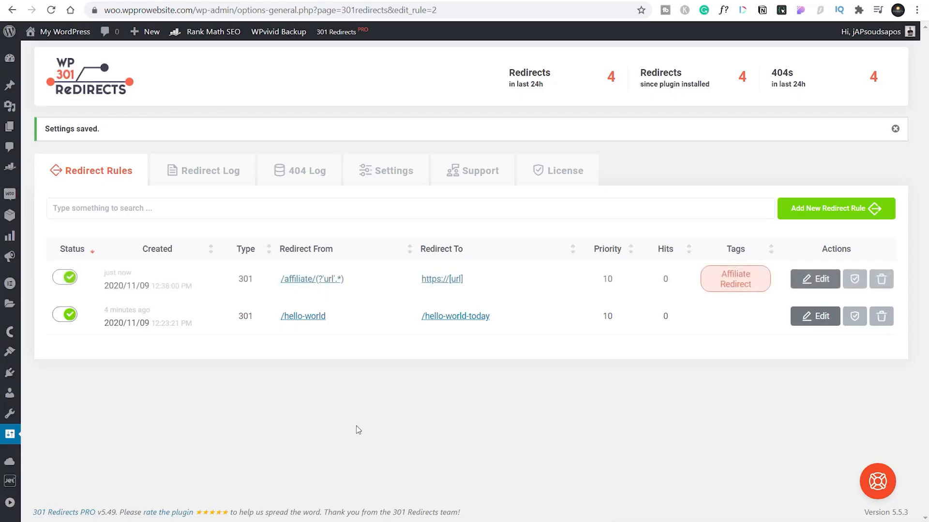
mouse_move(483, 288)
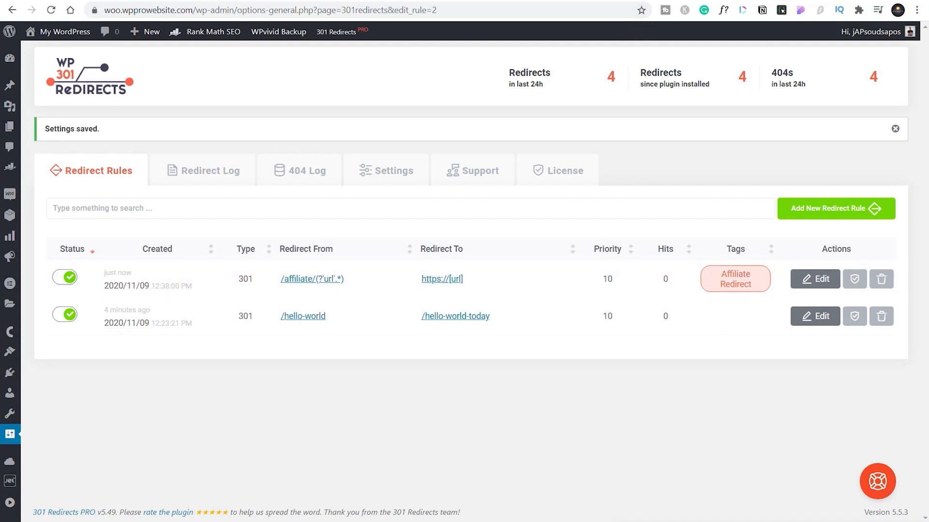
- Open the hello-world post and append 'affiliate/elementor.' to its address to test the redirect
click(303, 316)
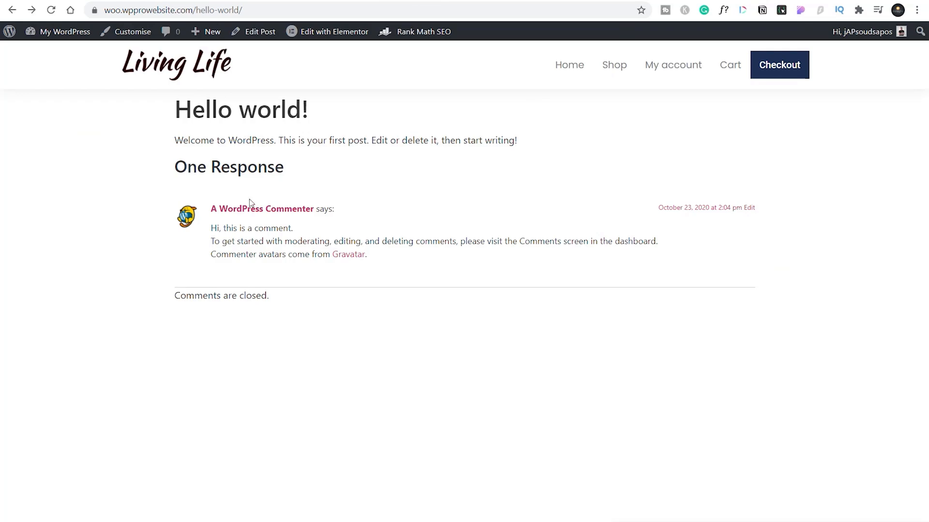
click(216, 10)
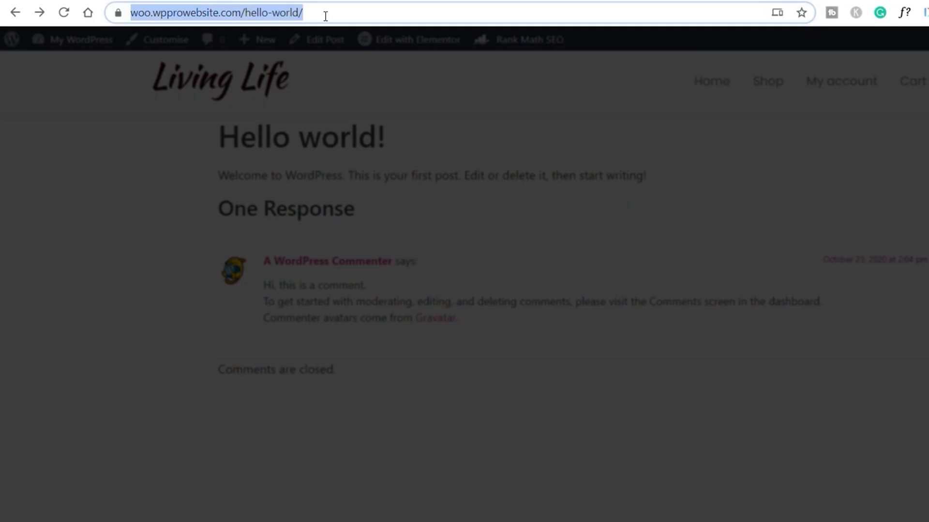
click(346, 12)
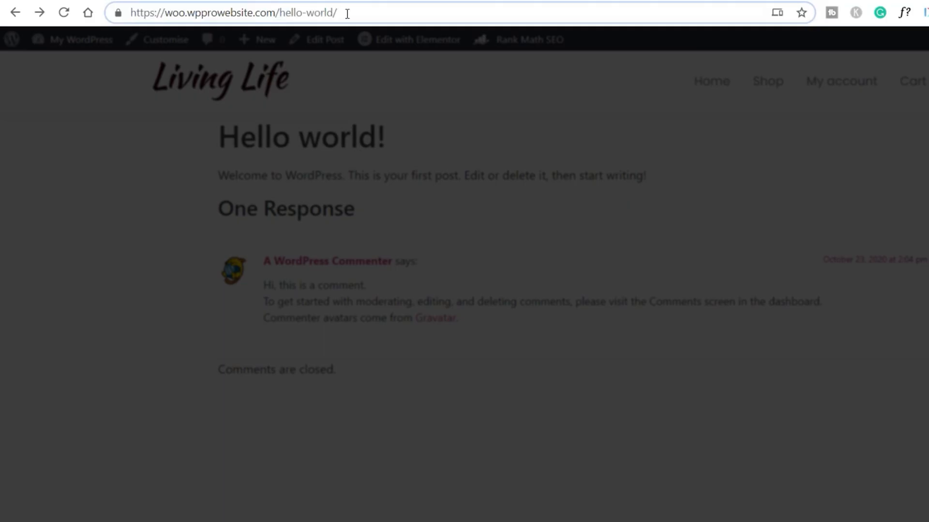
text(affiliate)
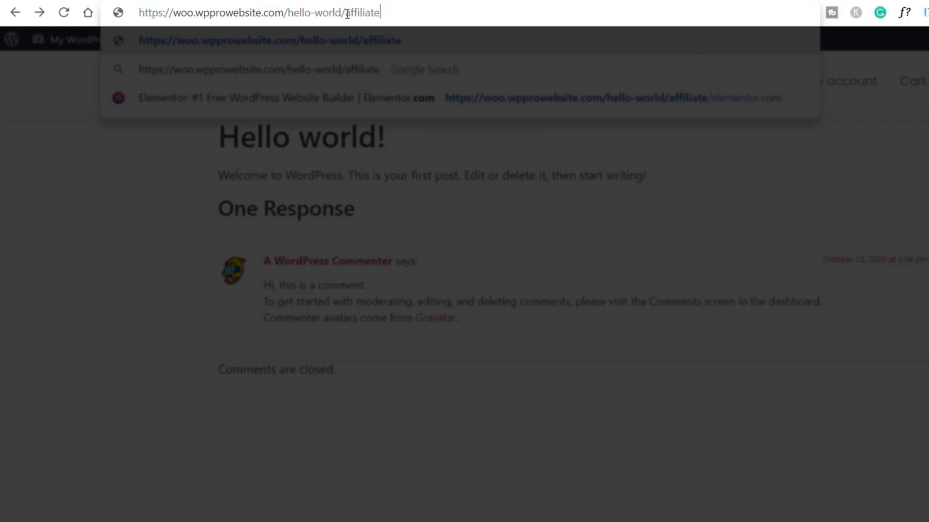
text(/elementor.com)
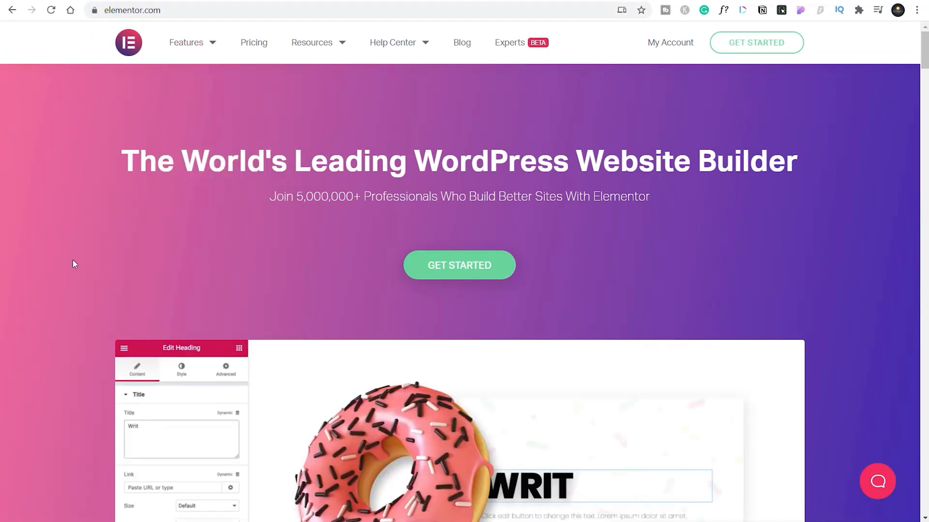
click(182, 370)
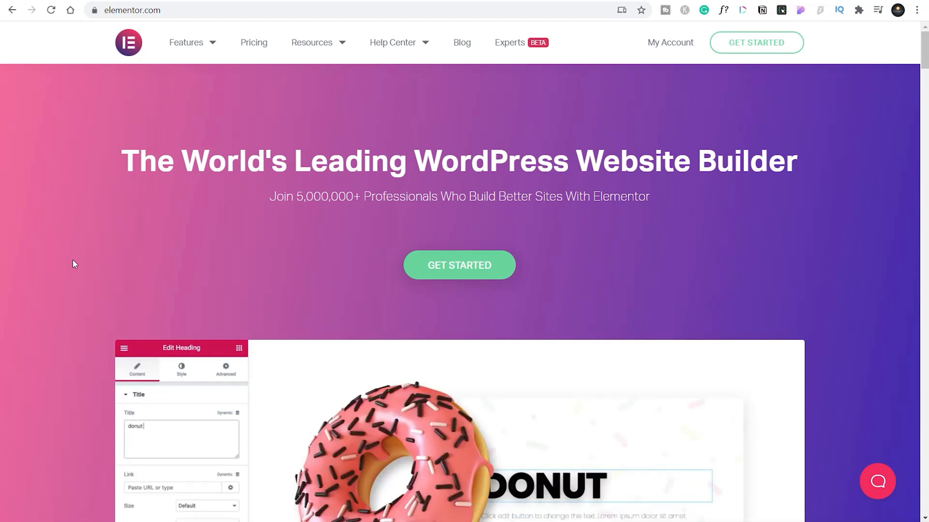
click(181, 370)
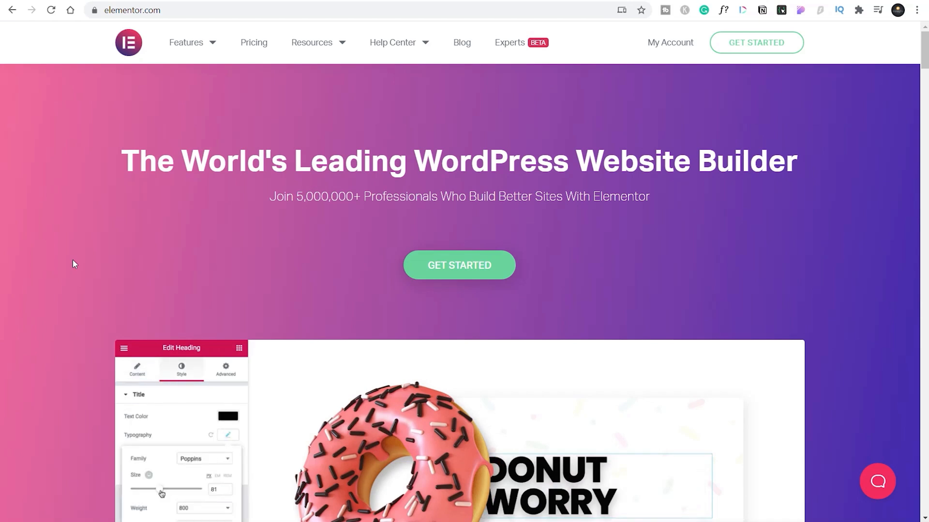
drag(160, 489, 172, 489)
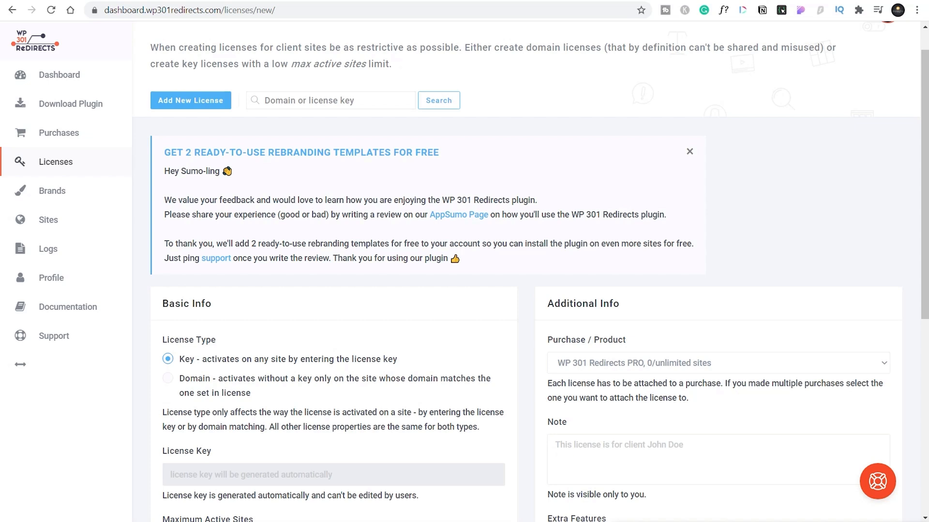
mouse_move(190, 100)
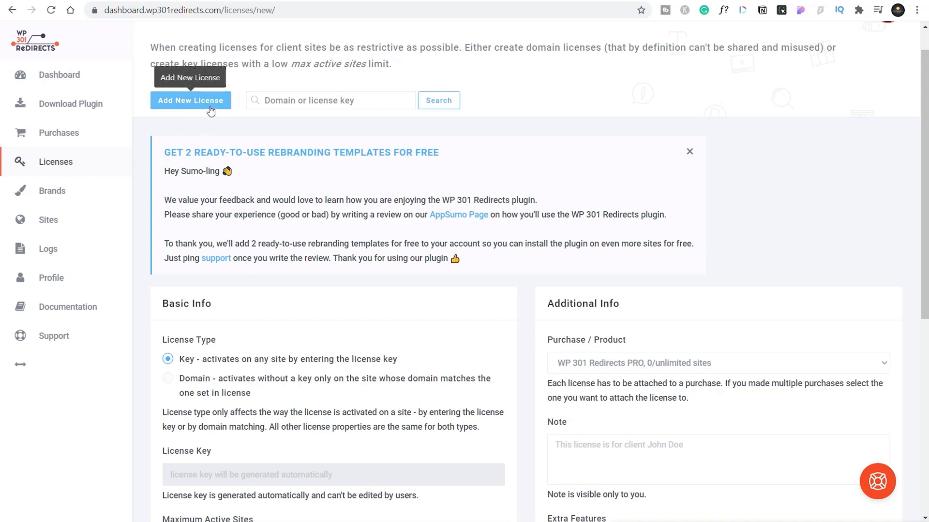
- Set the new license's activation type to Domain instead of license key
scroll(down, 3)
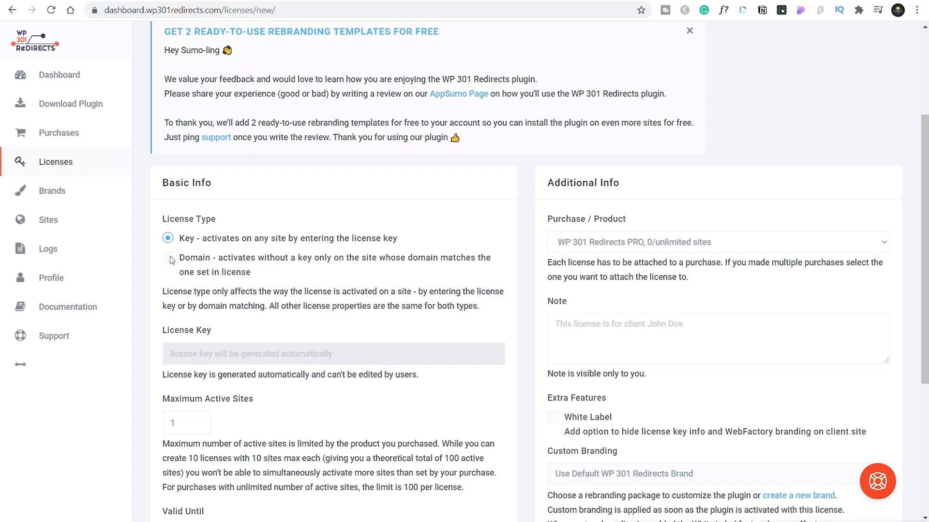
click(168, 258)
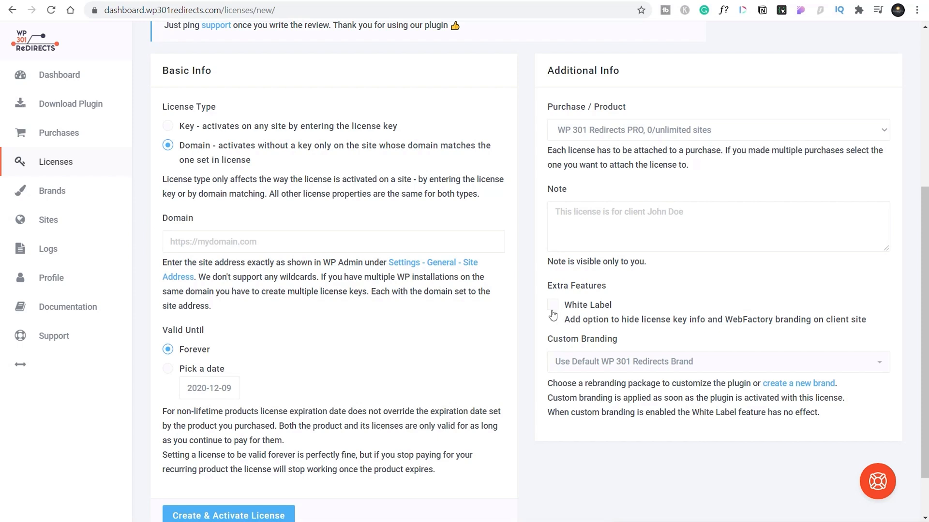
mouse_move(503, 380)
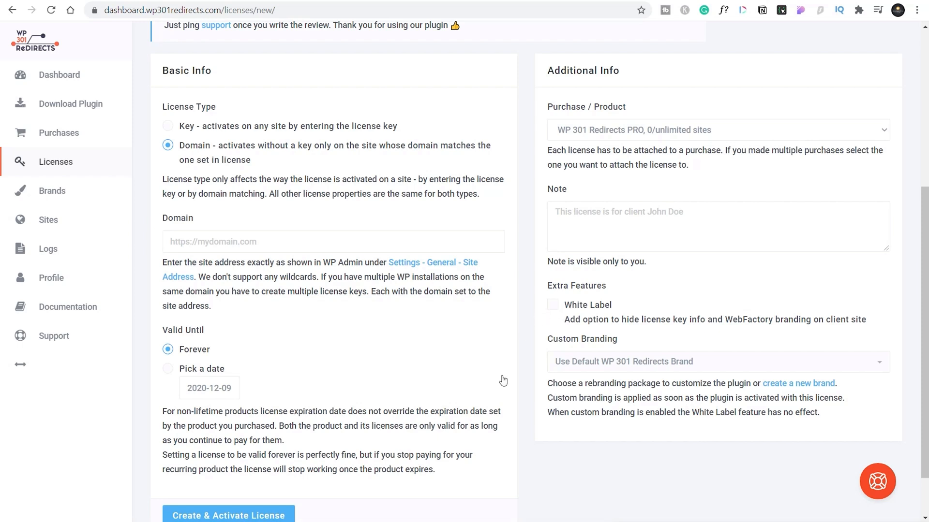
mouse_move(295, 514)
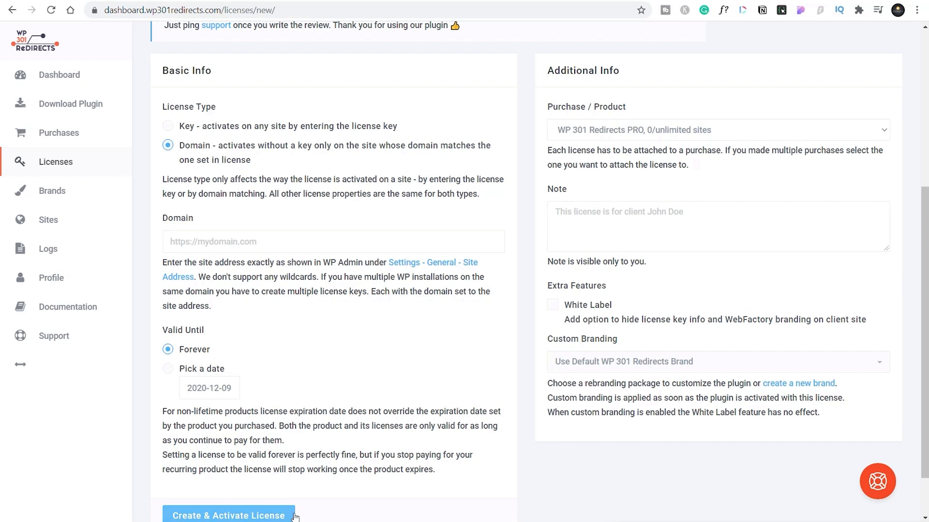
mouse_move(224, 305)
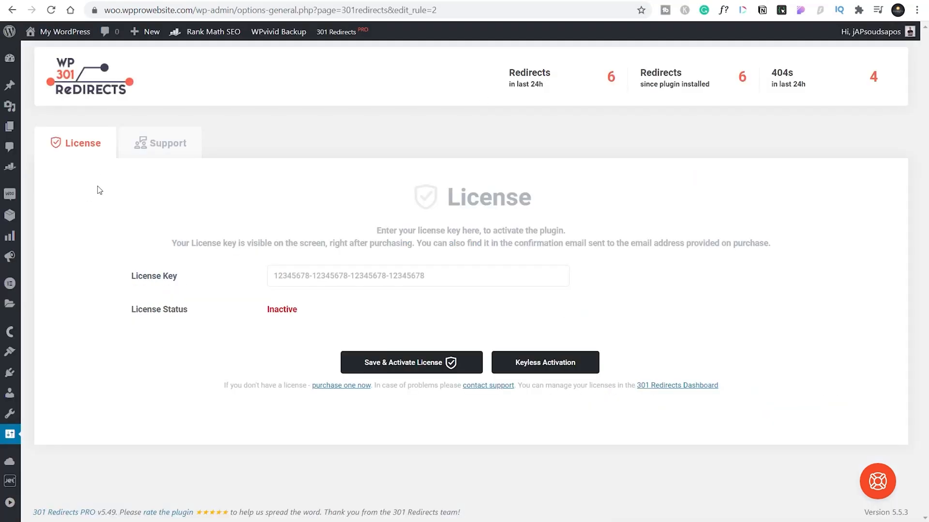
mouse_move(570, 395)
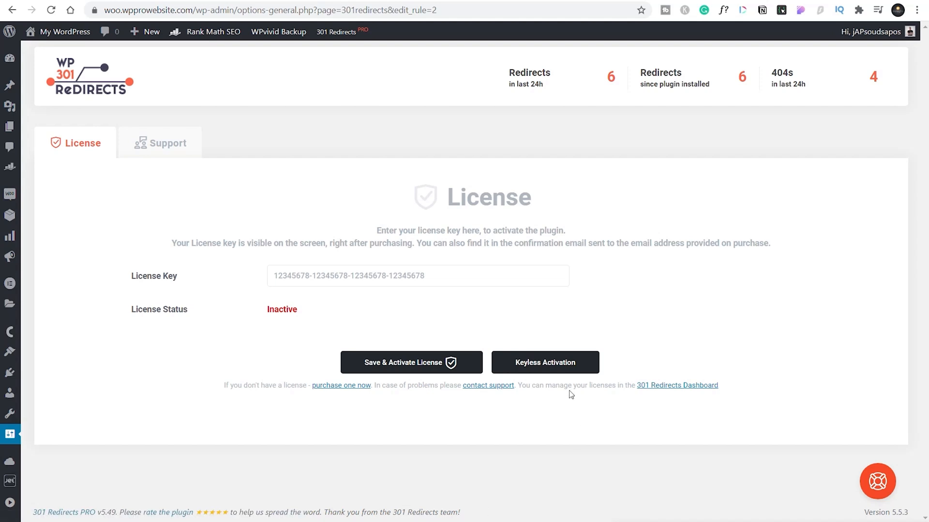
- Return to Redirect Rules, dismiss the Update Redirect Rule dialog, and check the affiliate rule's hits
click(544, 362)
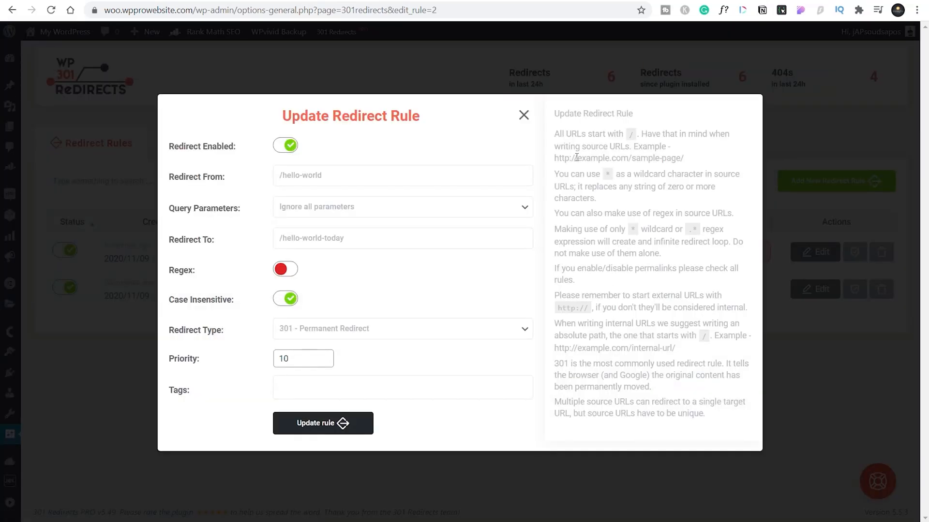
click(524, 114)
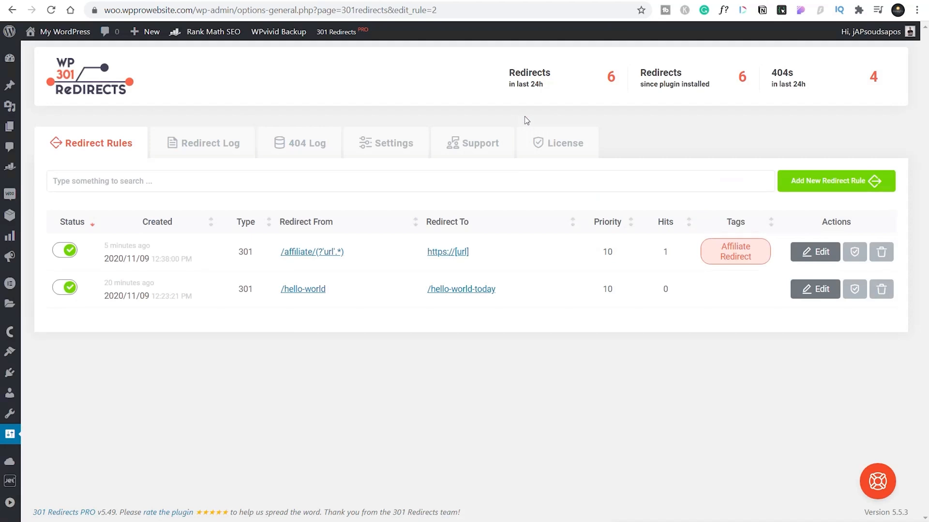
click(557, 143)
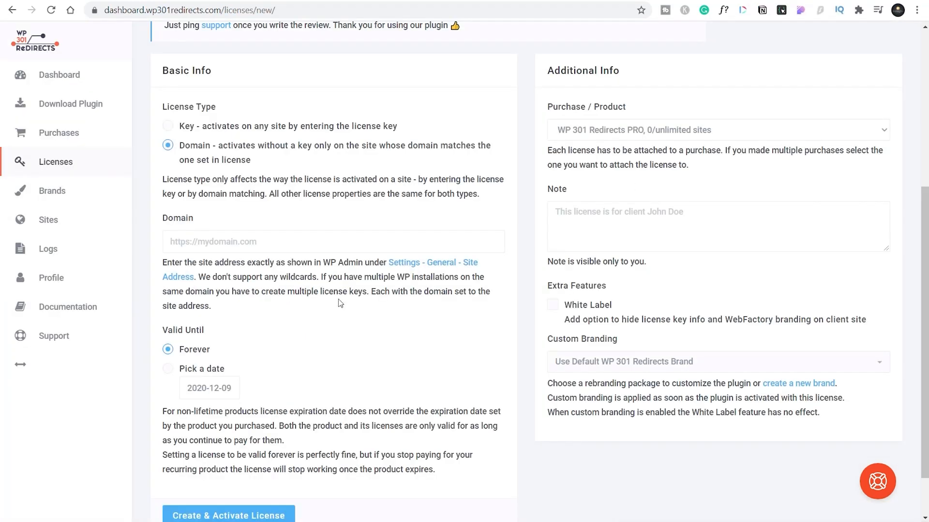
- Edit the woo.wpprowebsite.com license from the Licenses page, then view the Brands list
click(55, 162)
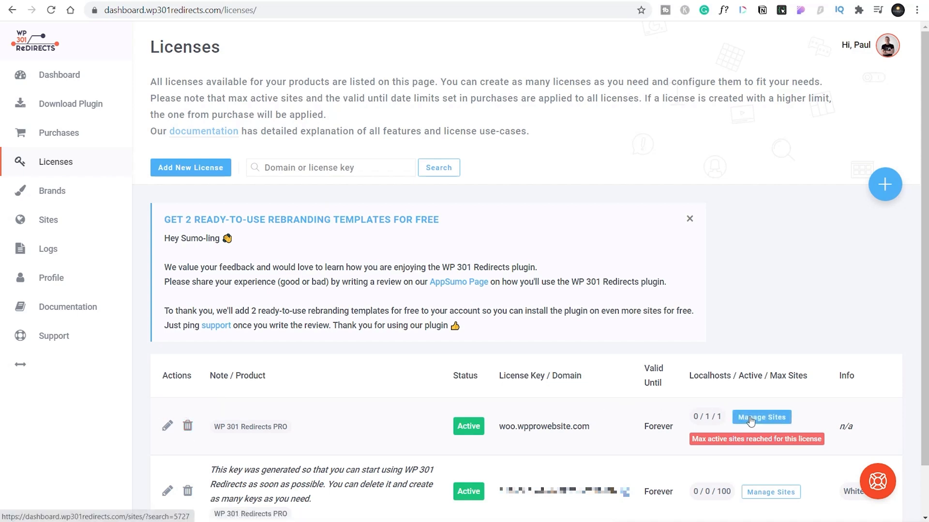
mouse_move(760, 417)
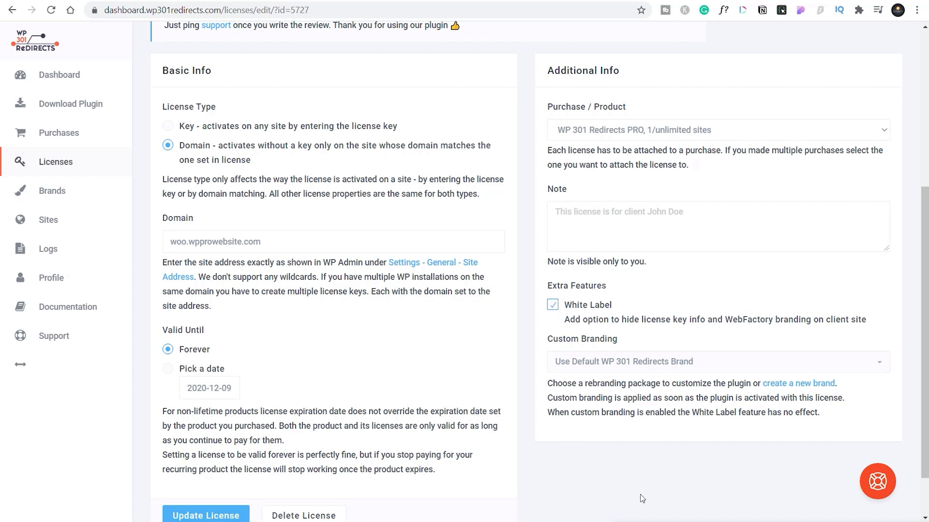
click(552, 305)
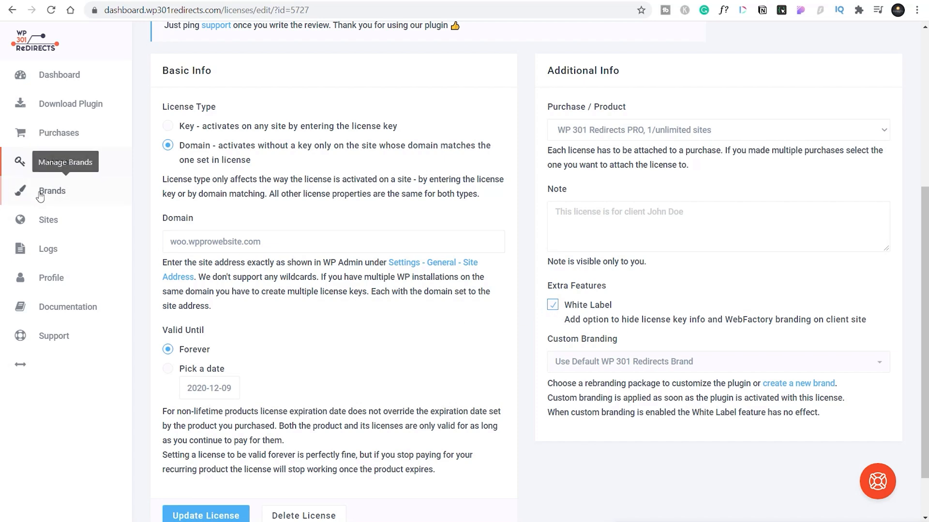
click(52, 191)
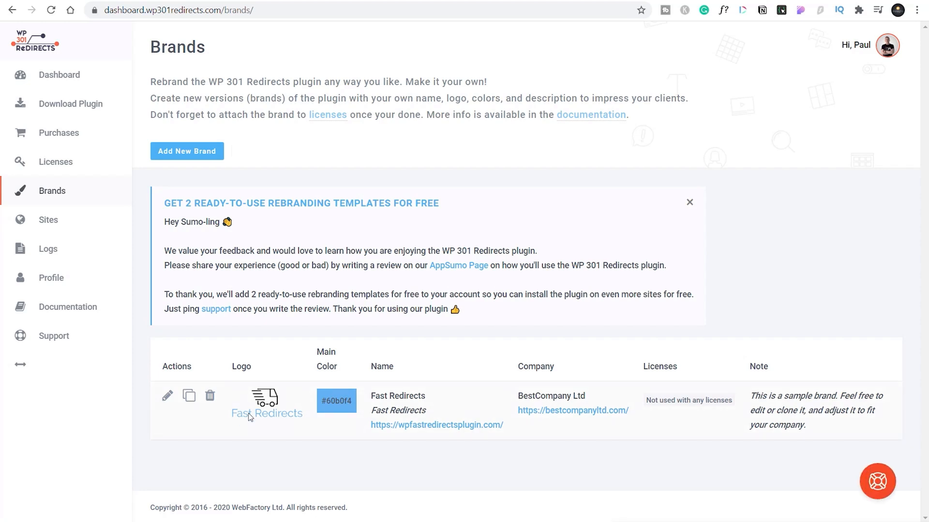
mouse_move(335, 401)
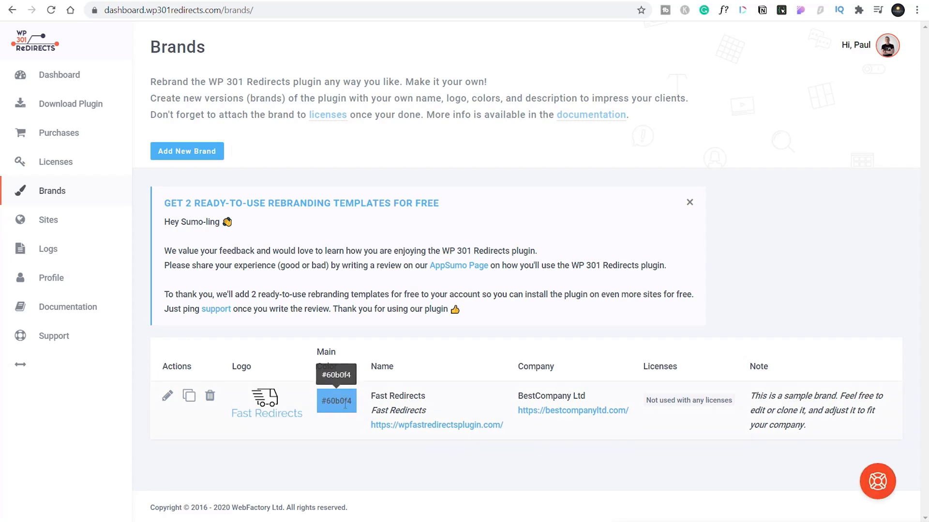
mouse_move(230, 458)
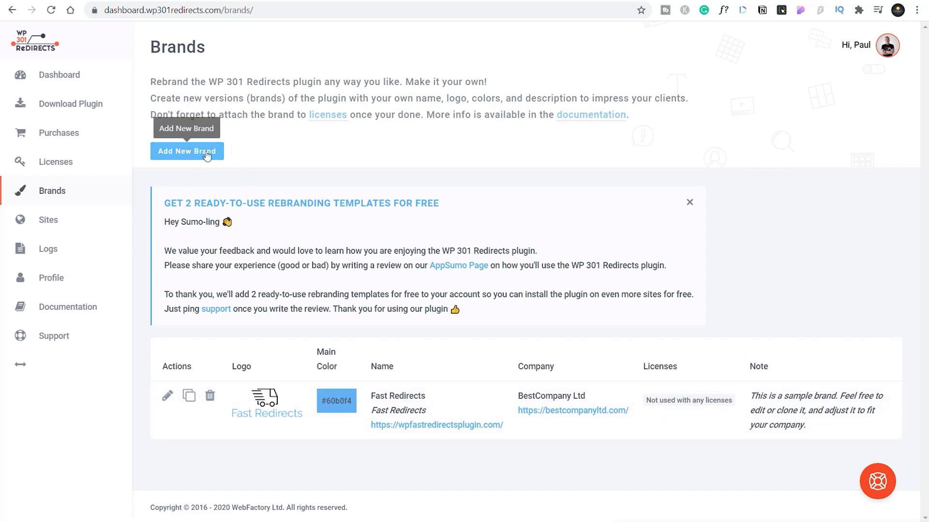
click(186, 151)
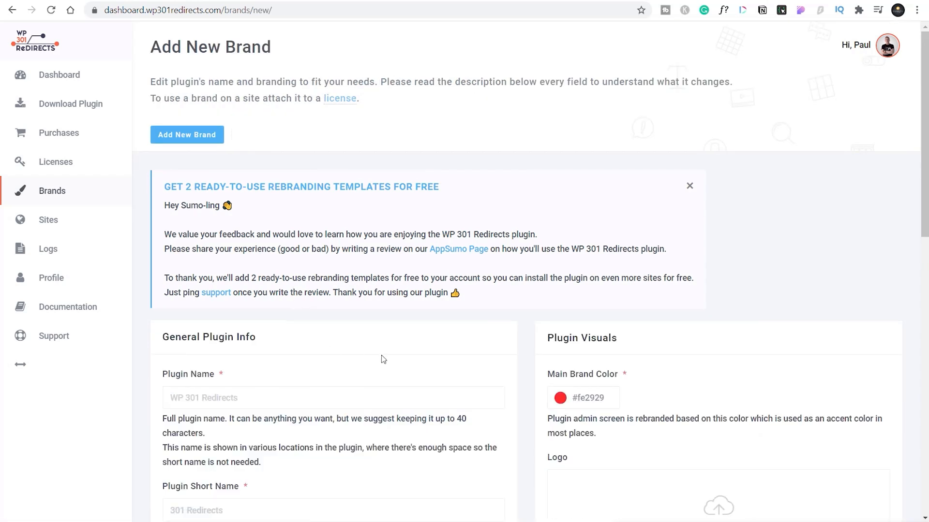
scroll(down, 3)
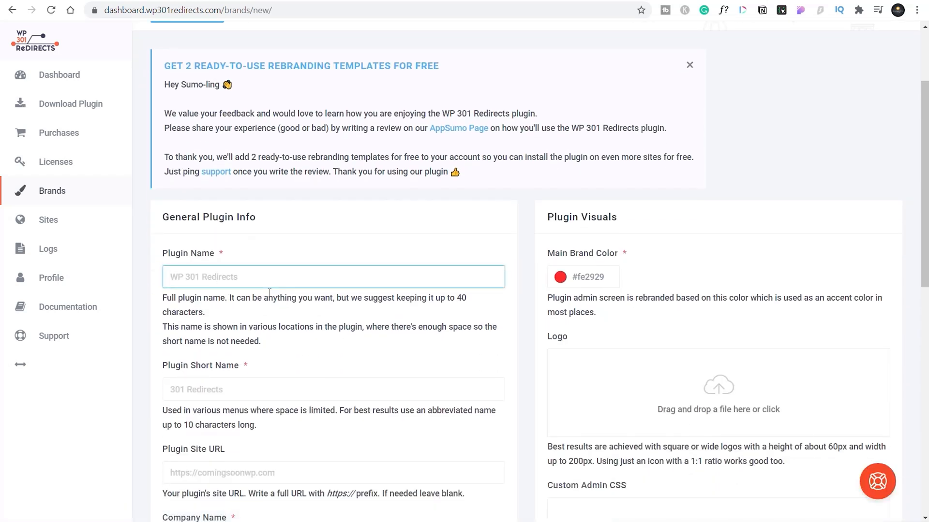
text(WP 301 Redirects by)
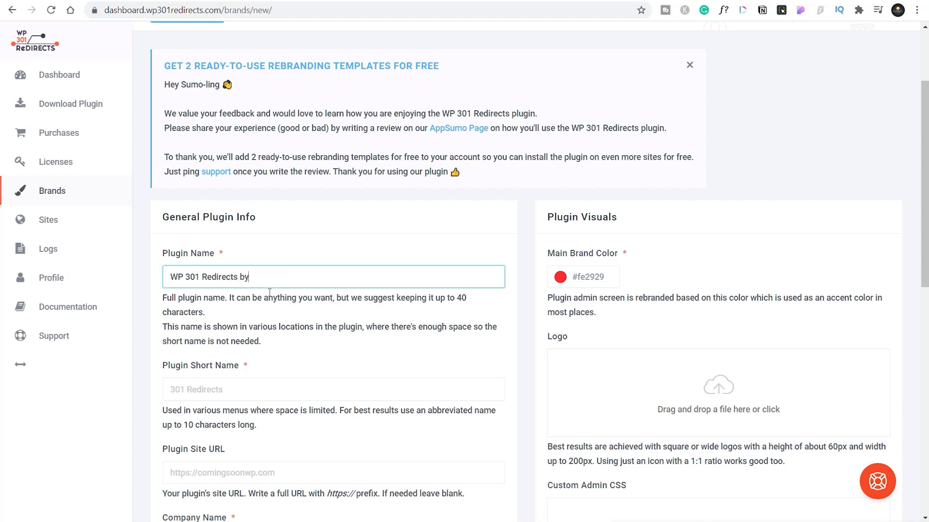
text(WPTyt)
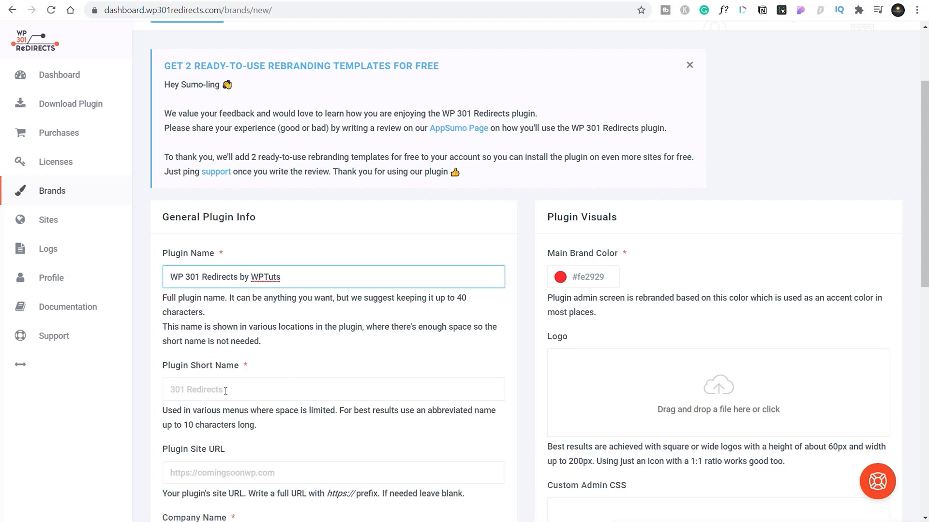
scroll(down, 3)
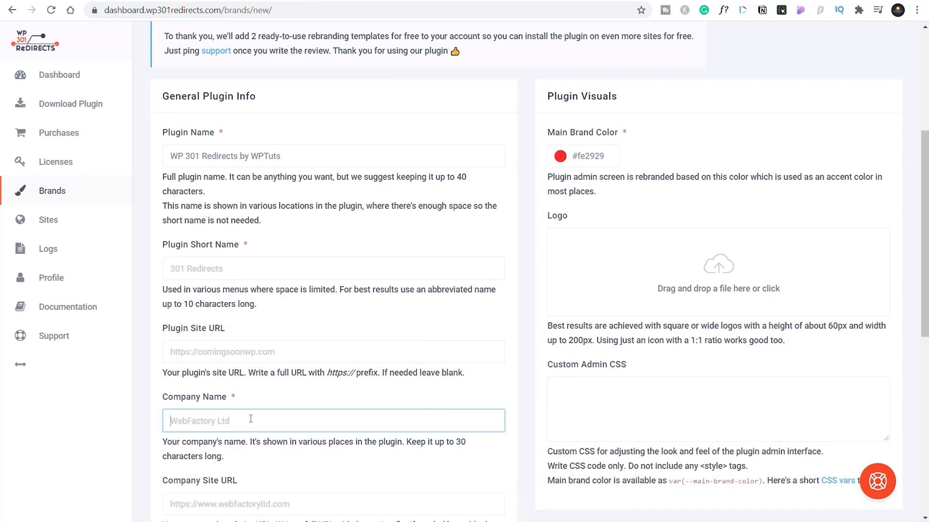
text(WPTuts)
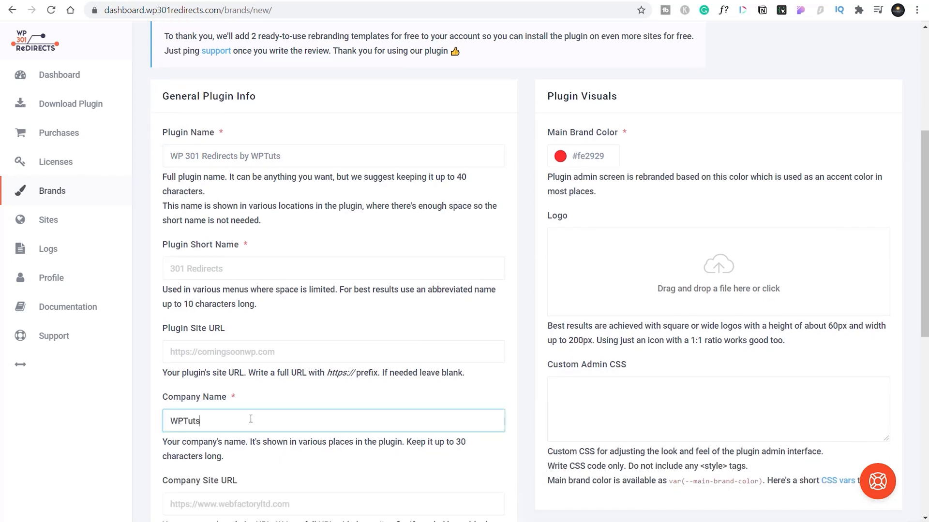
text(https://wptuts.co.uk)
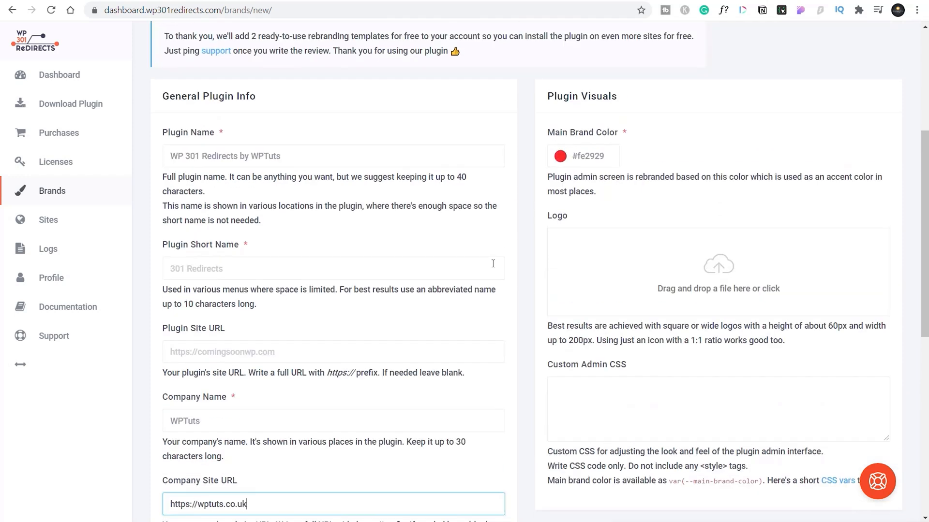
- Pick an orange main brand colour and create the brand
click(559, 156)
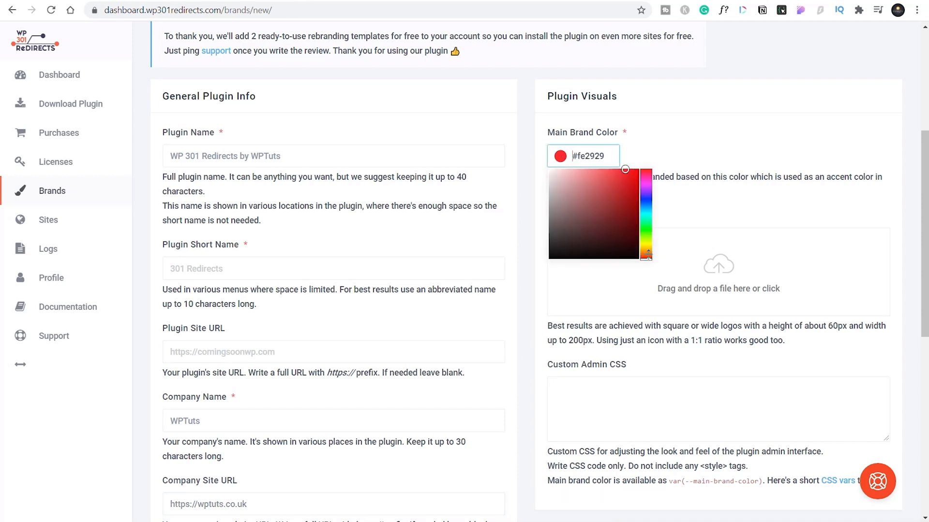
click(625, 169)
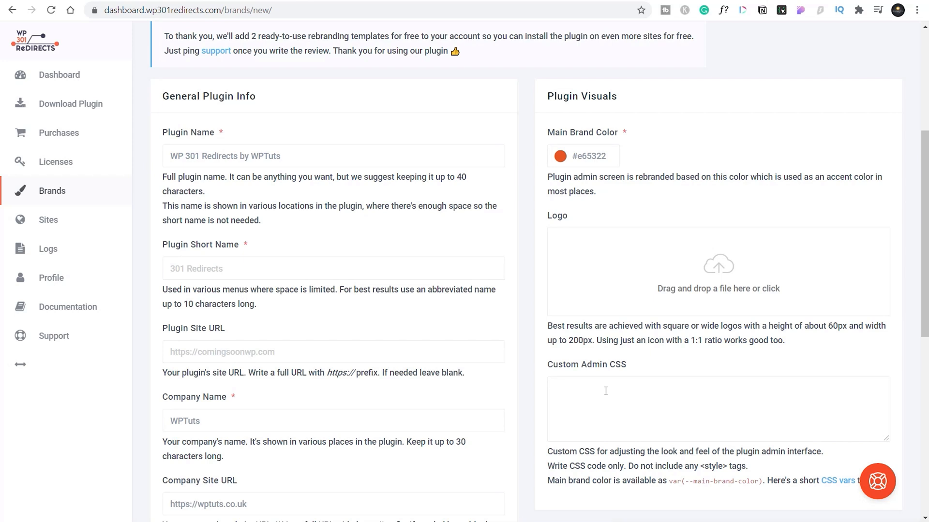
scroll(down, 3)
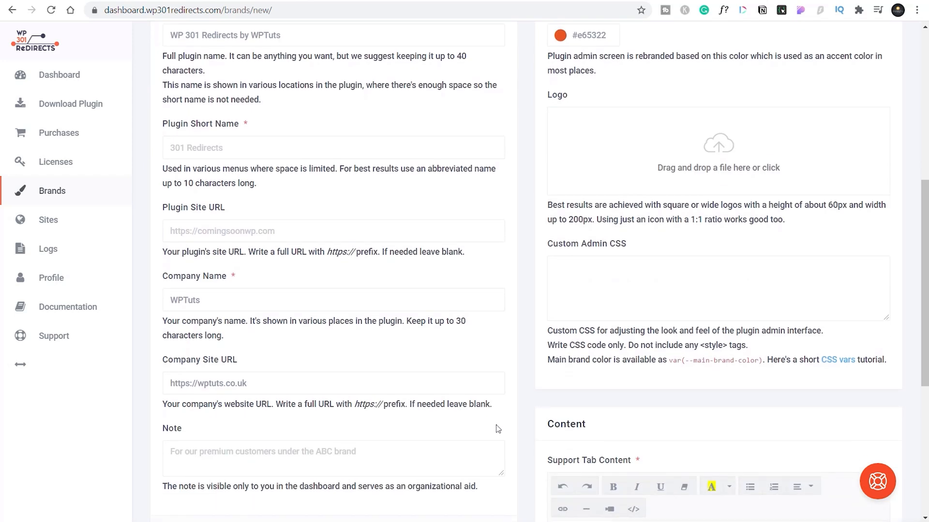
scroll(down, 3)
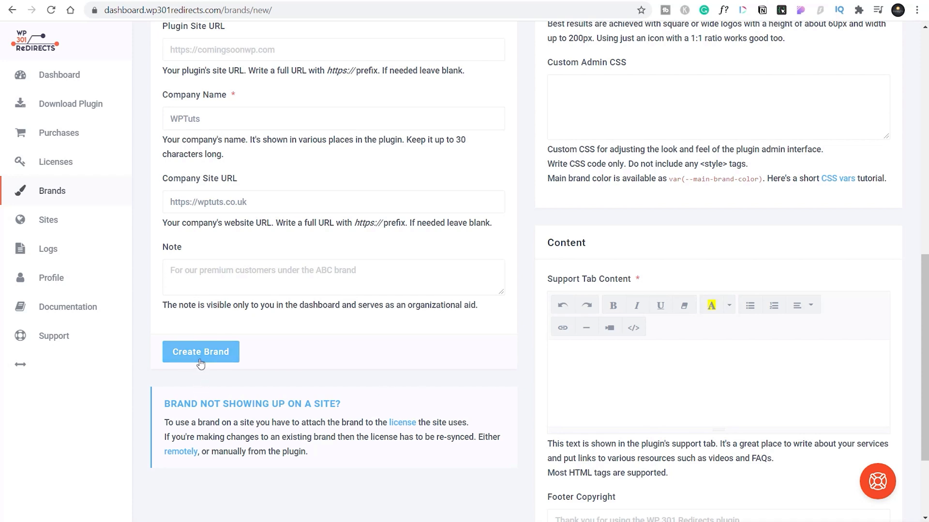
click(200, 352)
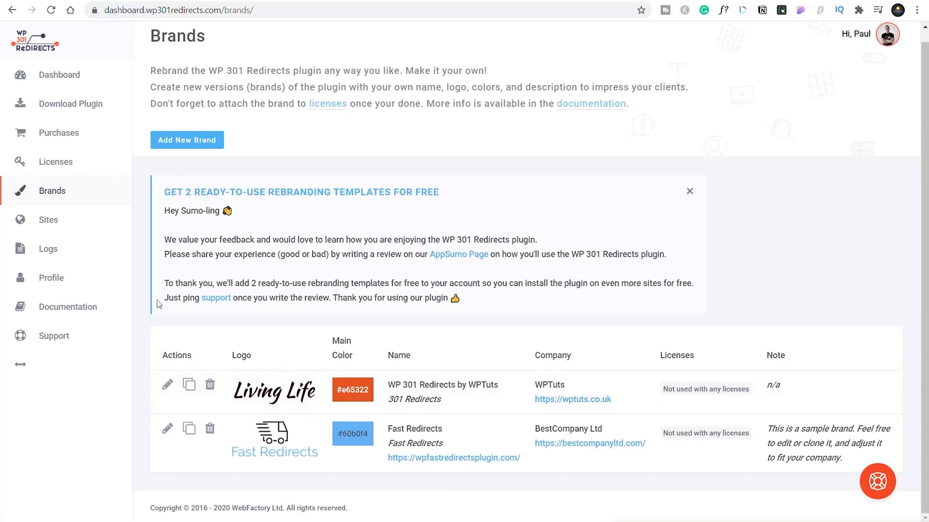
mouse_move(55, 163)
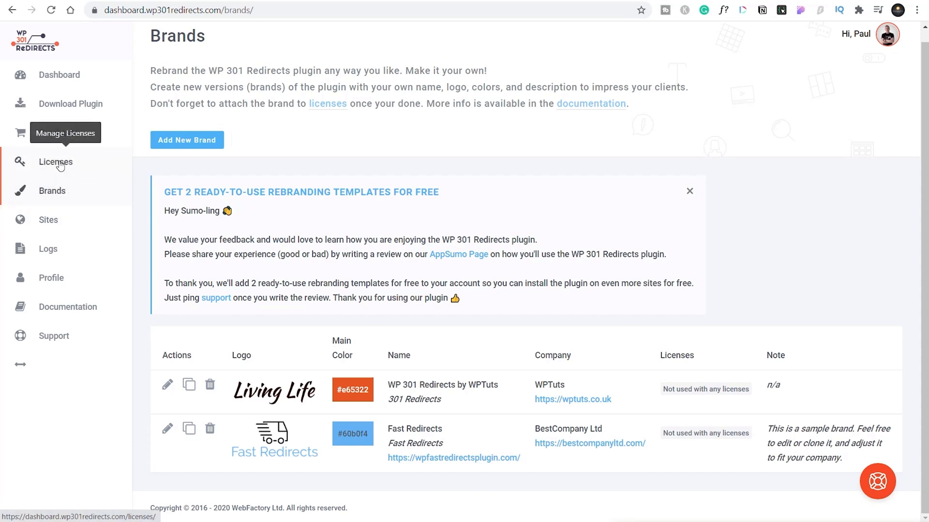
- Select 'WP 301 Redirects by WPTuts' under Custom Branding on the woo.wpprowebsite.com license and update it
click(55, 161)
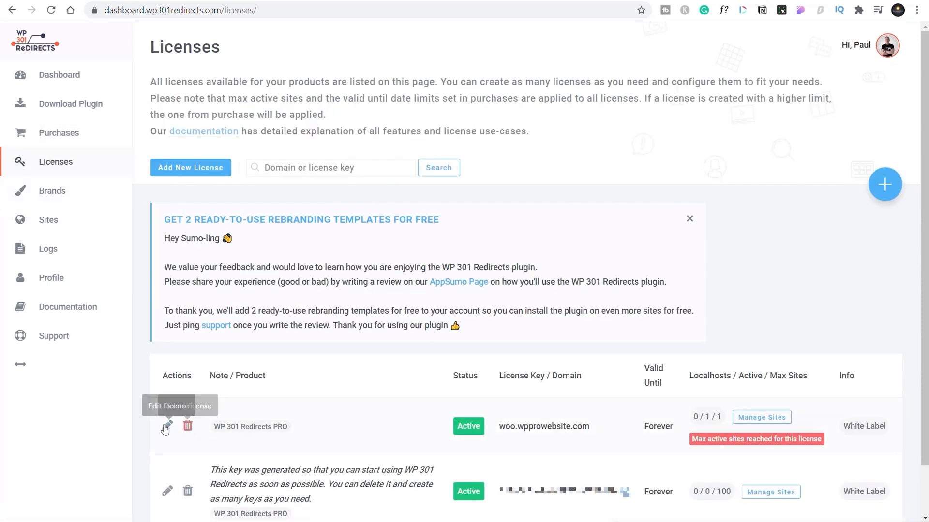
click(167, 427)
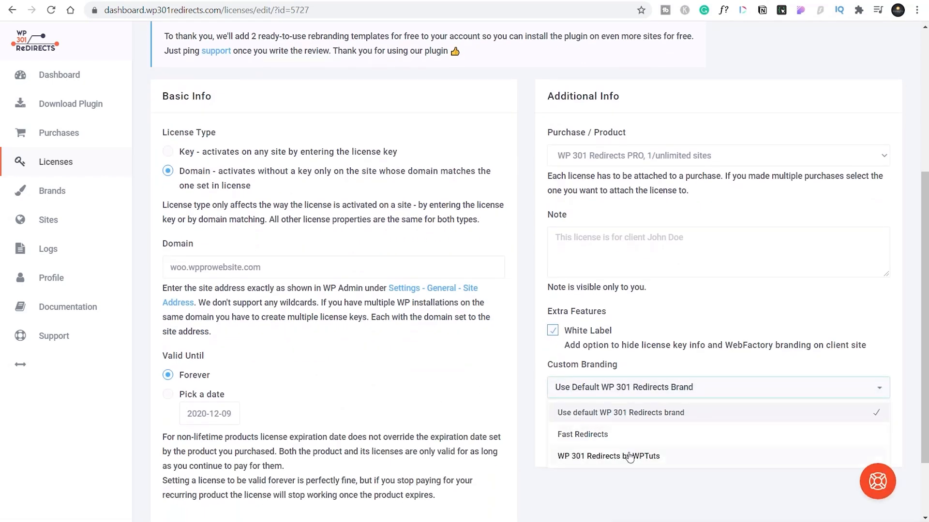
click(608, 456)
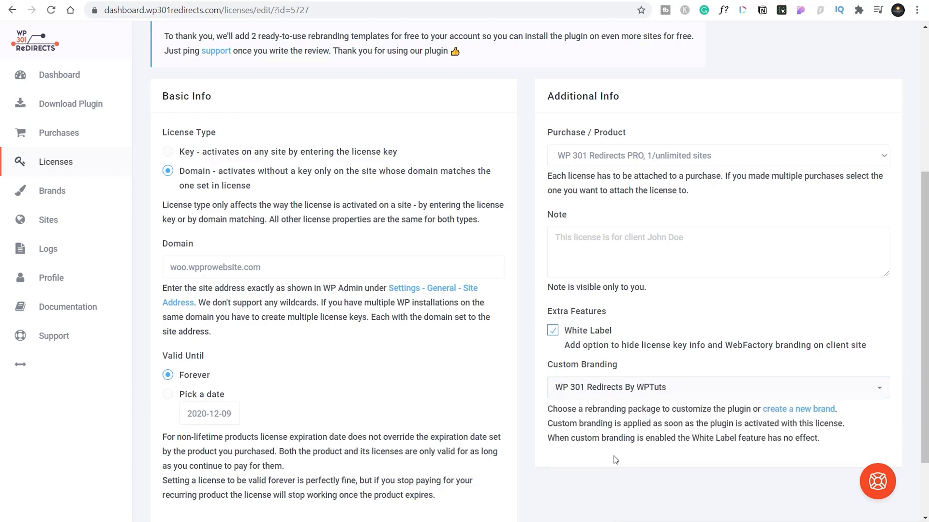
scroll(down, 3)
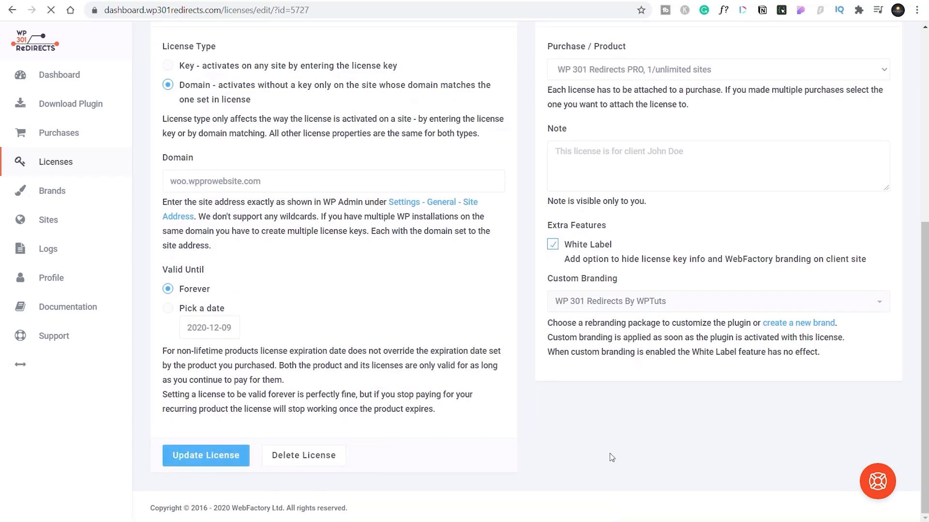
click(206, 456)
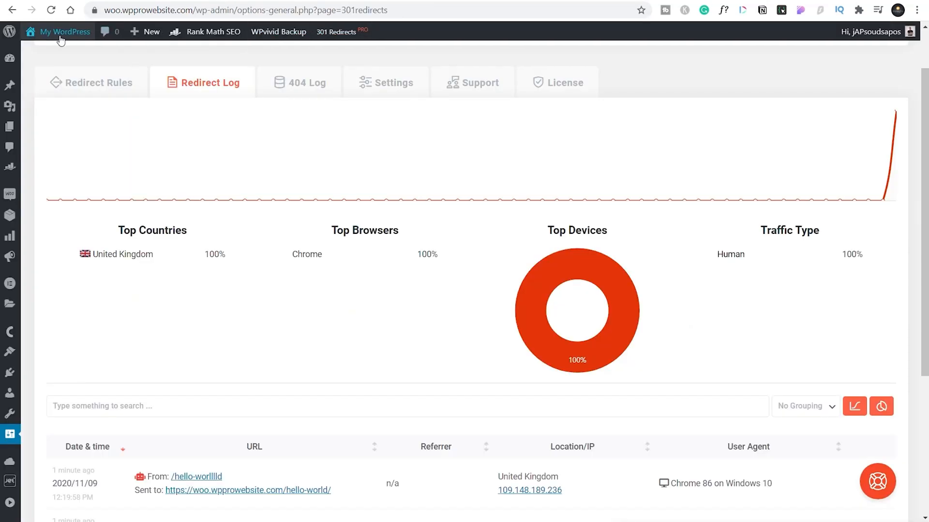
- Reload the WP Admin 301 Redirects page to show the Living Life WPTuts branding
click(91, 82)
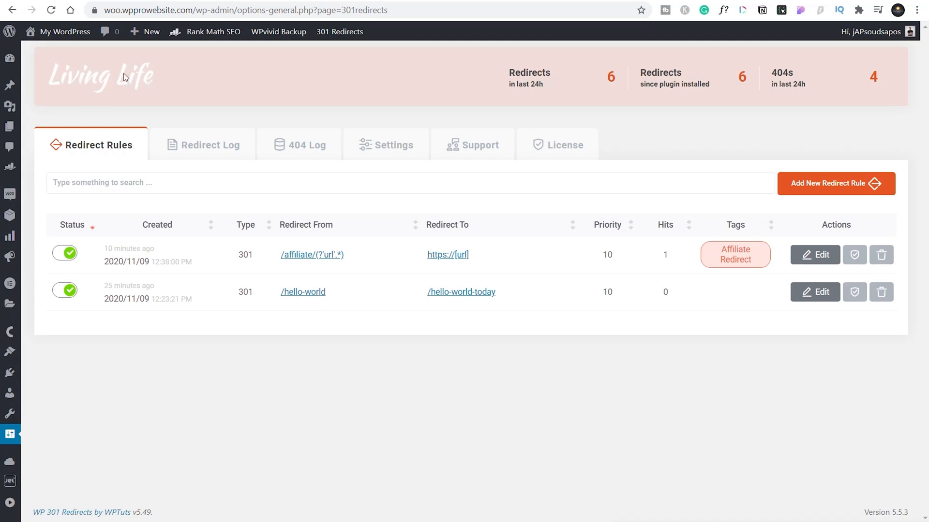
mouse_move(230, 447)
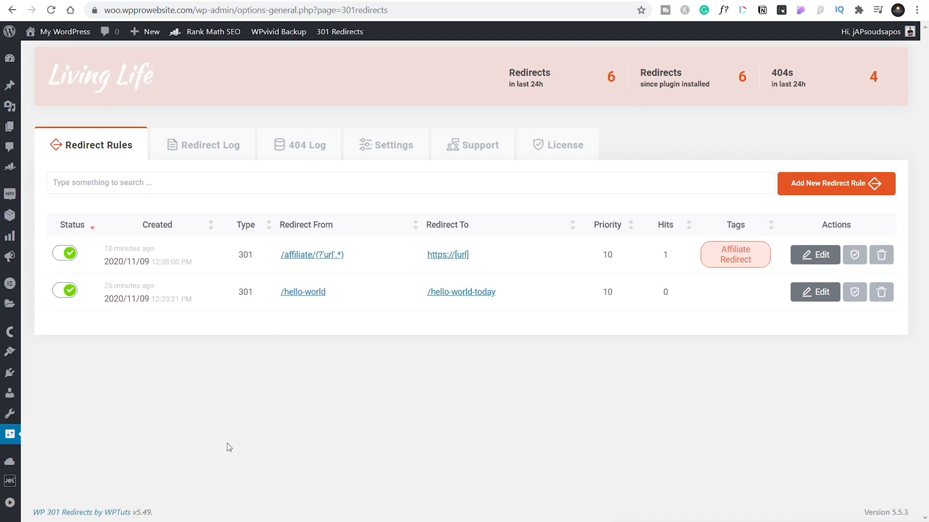
mouse_move(318, 502)
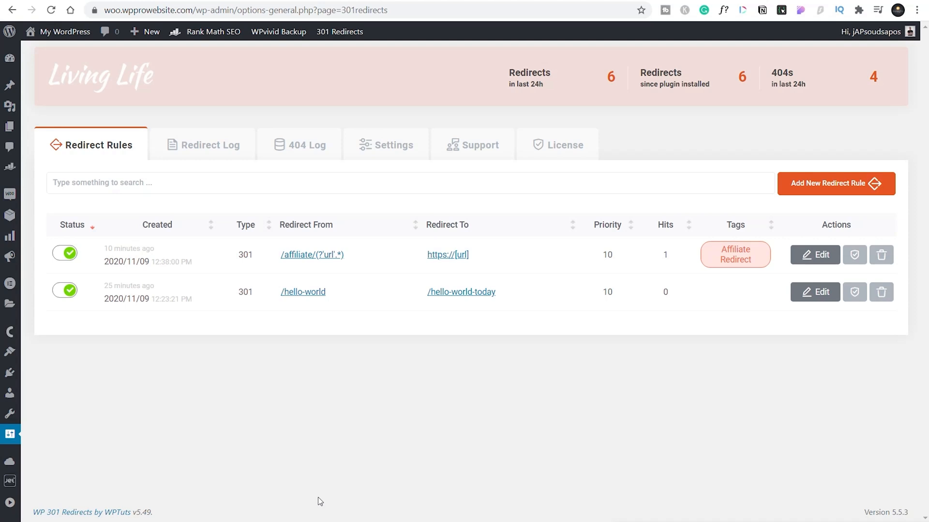